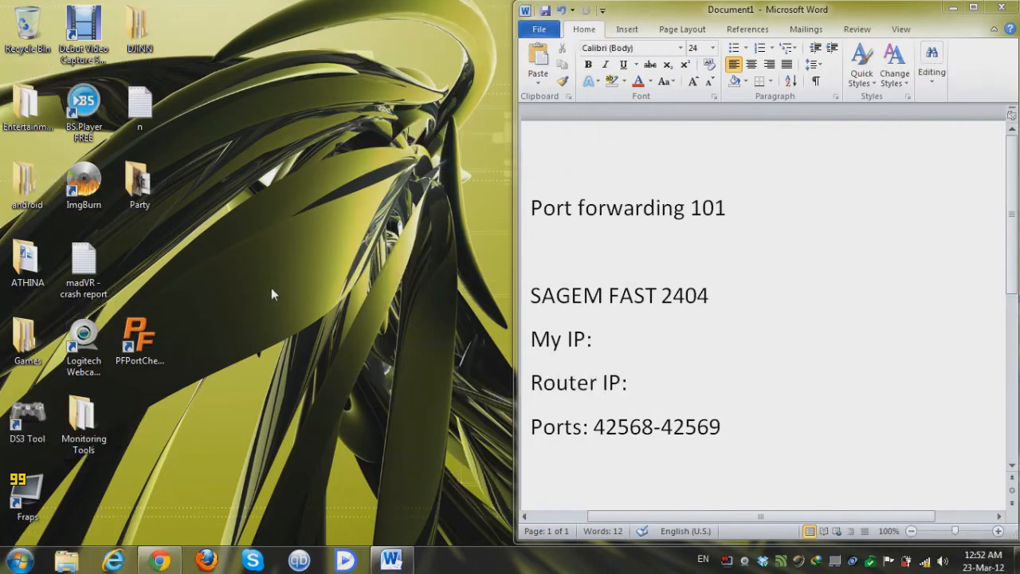
mouse_move(287, 308)
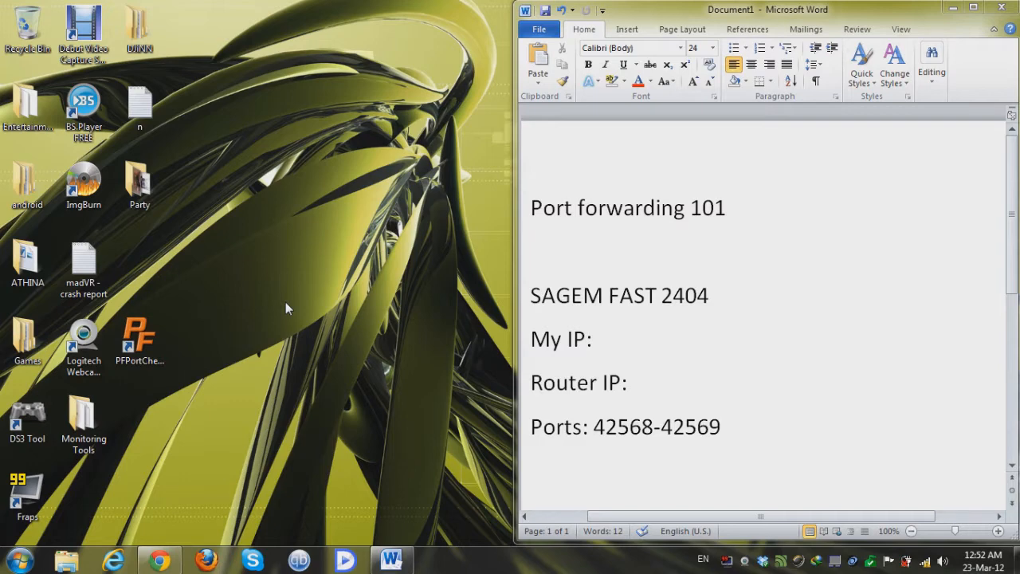
mouse_move(715, 302)
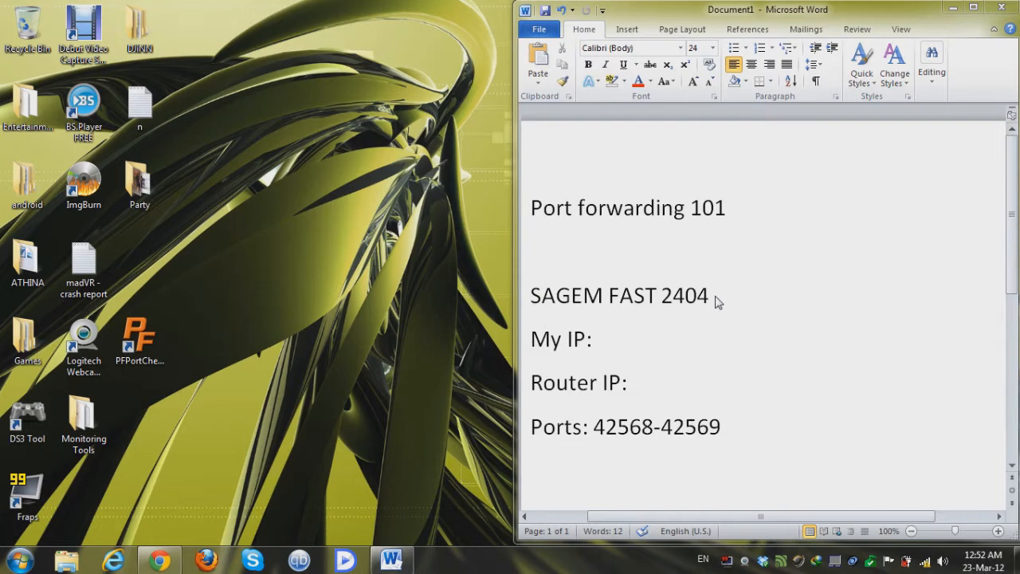
mouse_move(725, 301)
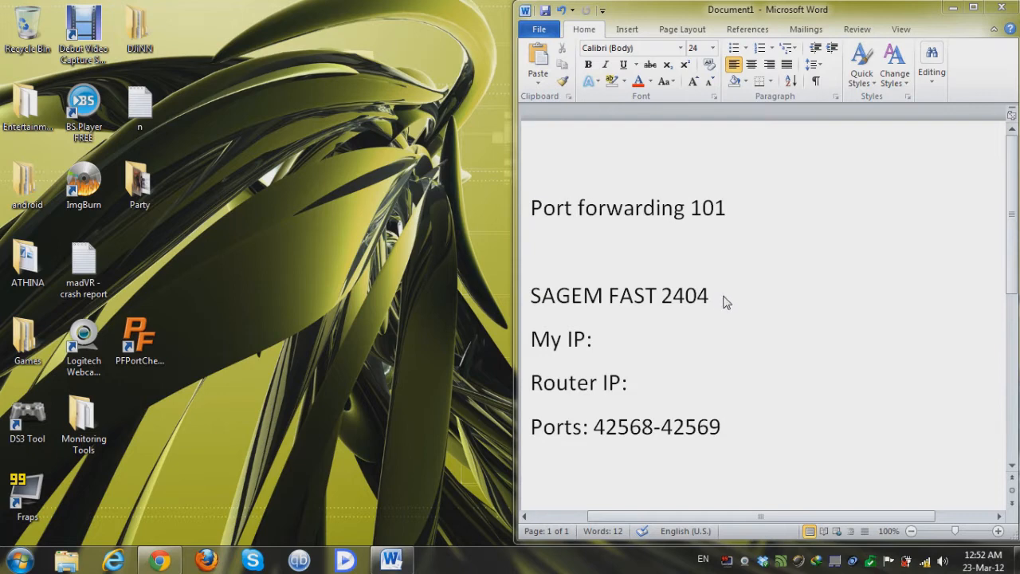
mouse_move(709, 297)
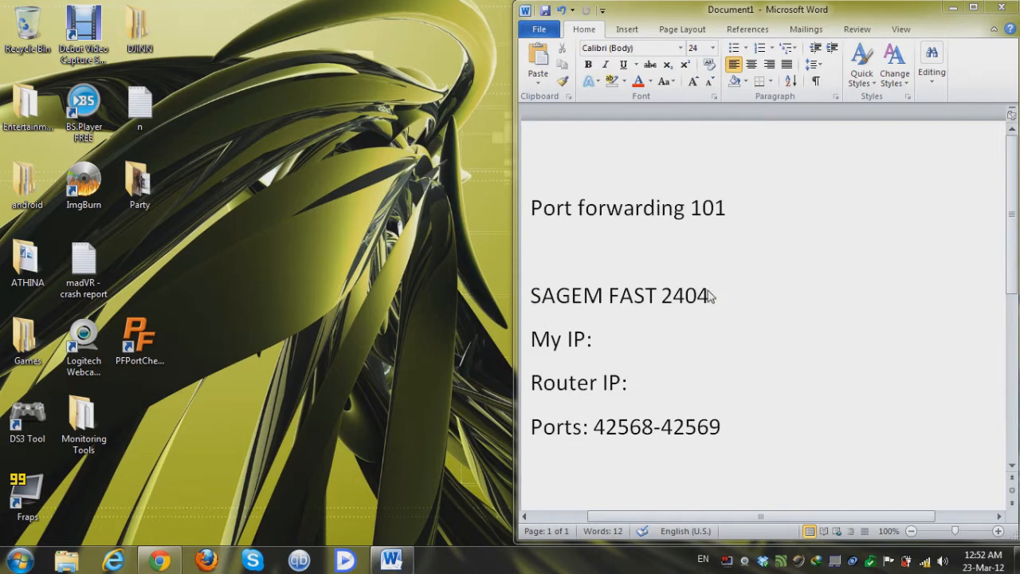
mouse_move(709, 298)
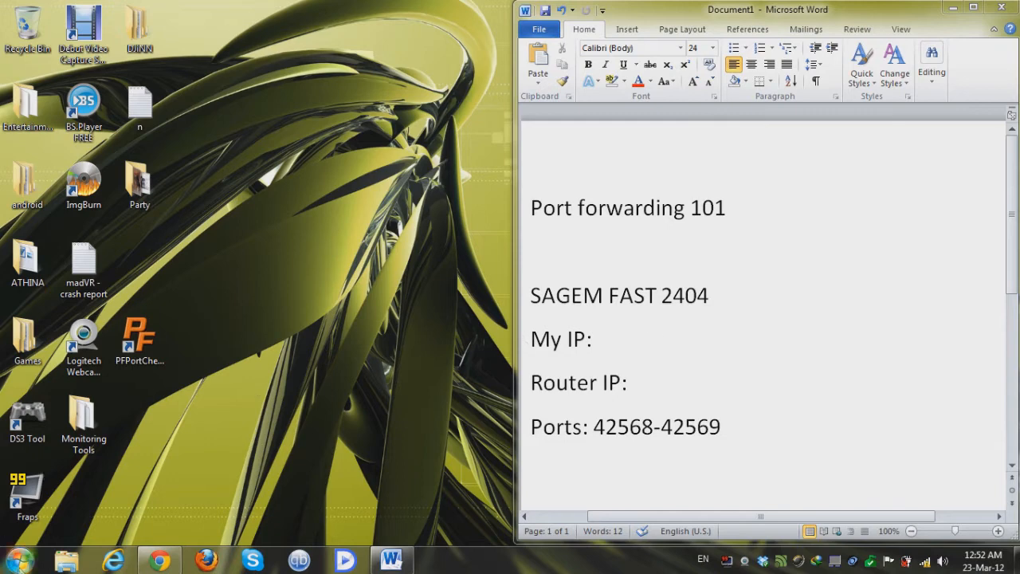
- Run ipconfig in Command Prompt to show IPv4 192.168.1.25 and gateway 192.168.1.1
click(16, 554)
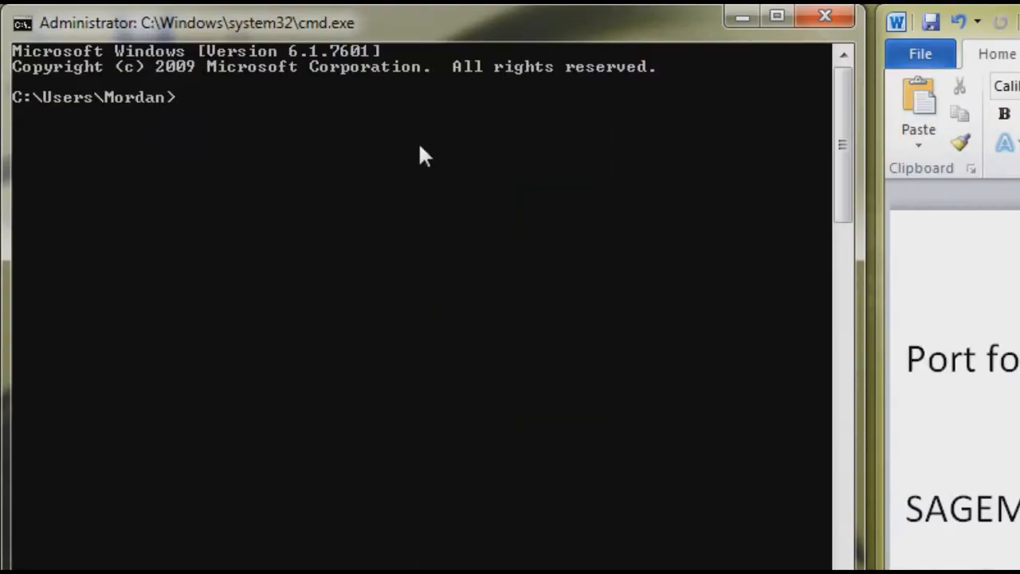
text(ipco)
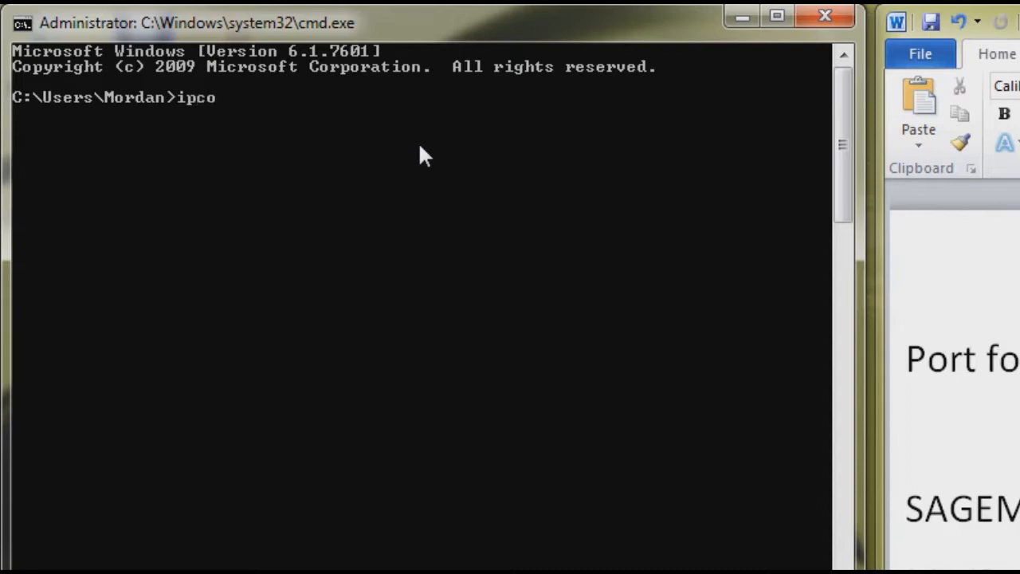
text(nfi)
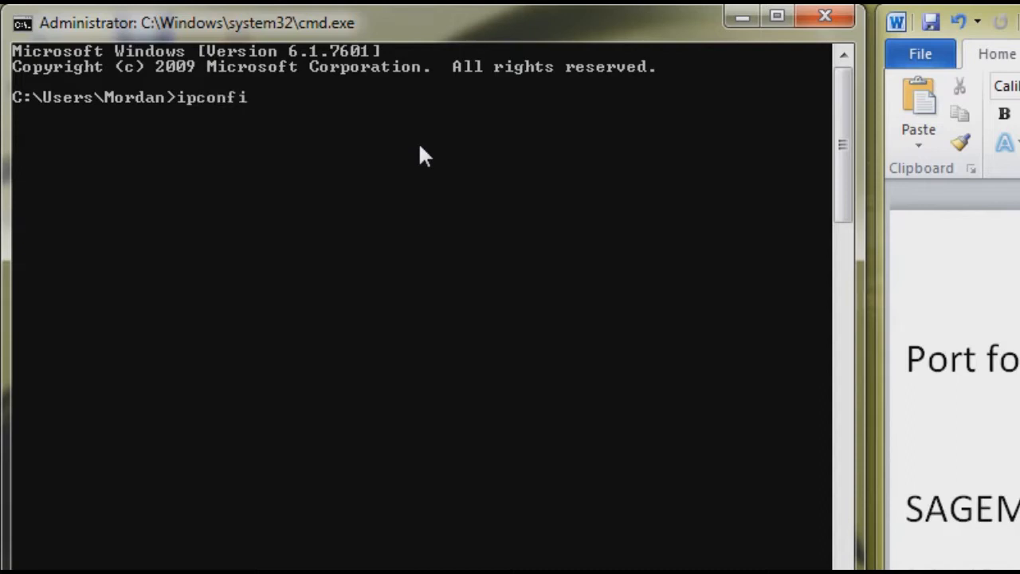
key(Return)
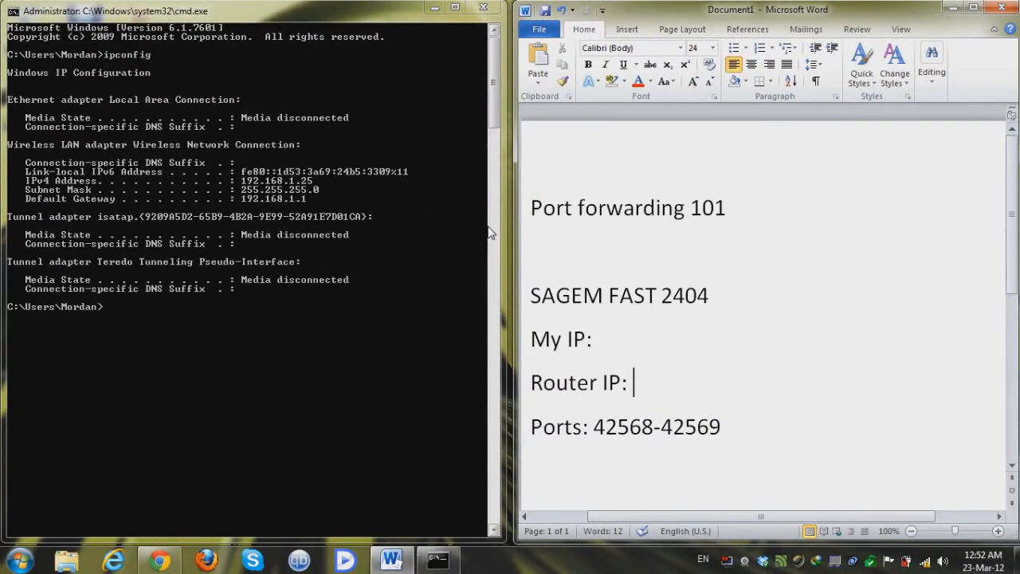
- Record Router IP 192.168.1.1 and My IP 192.168.1.25 in the Word notes
text(192.)
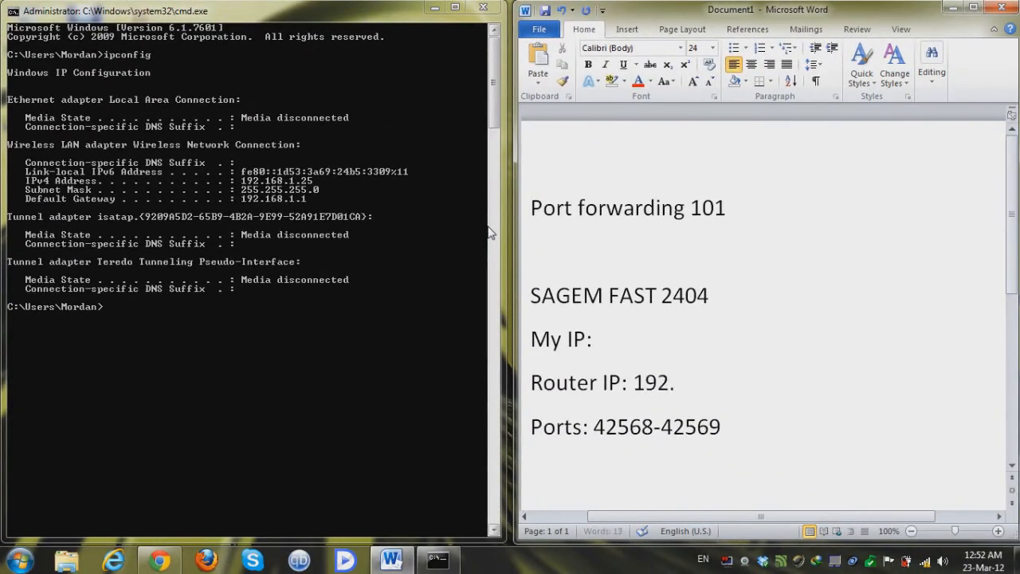
text(168.1.1)
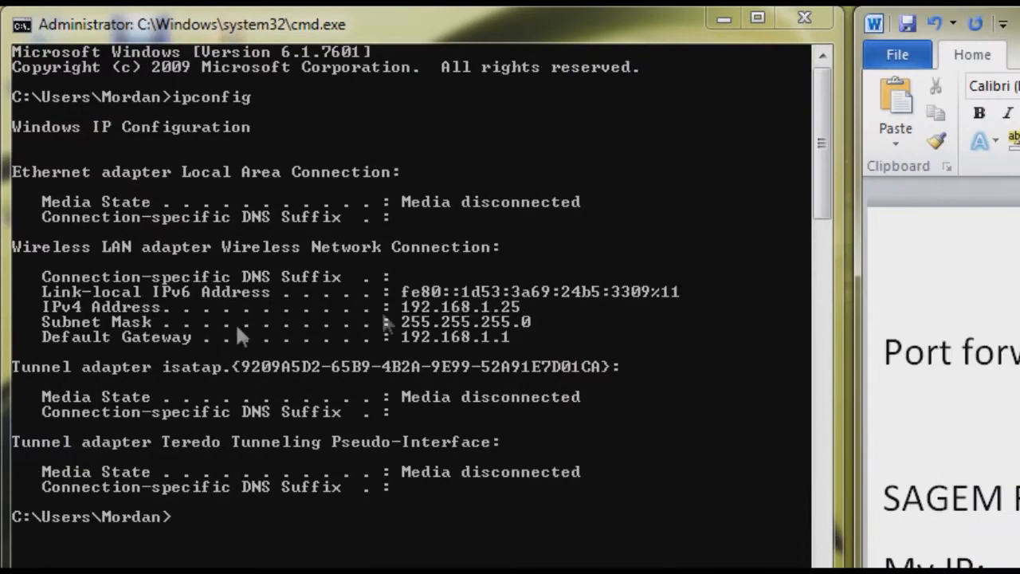
mouse_move(494, 327)
text( 192)
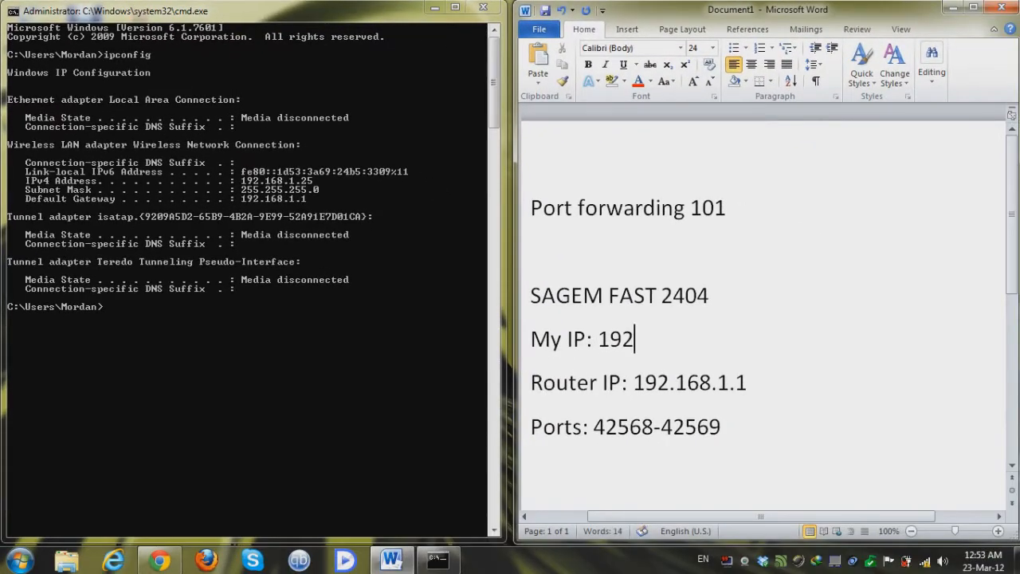
text(.168.1.25)
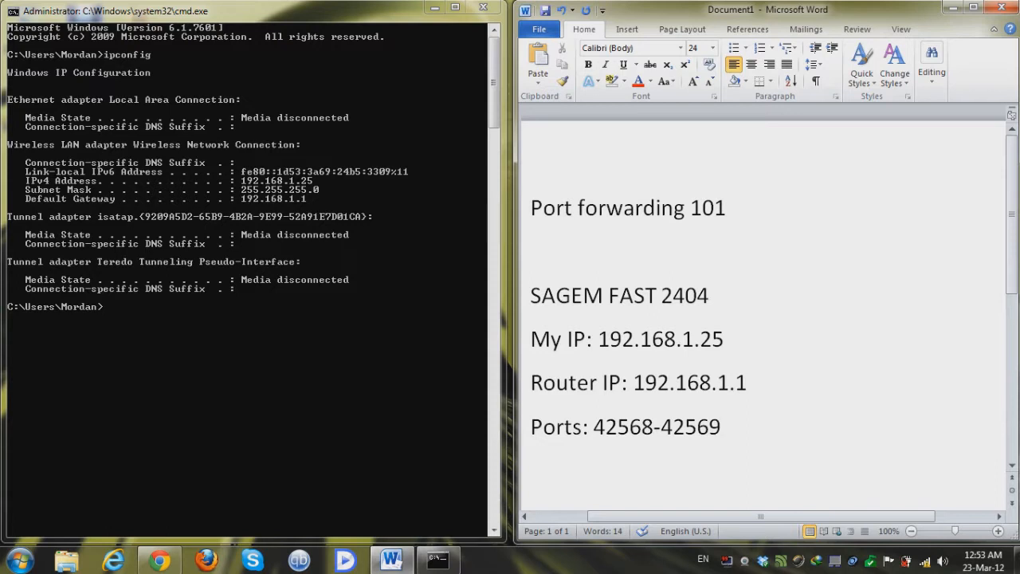
mouse_move(445, 138)
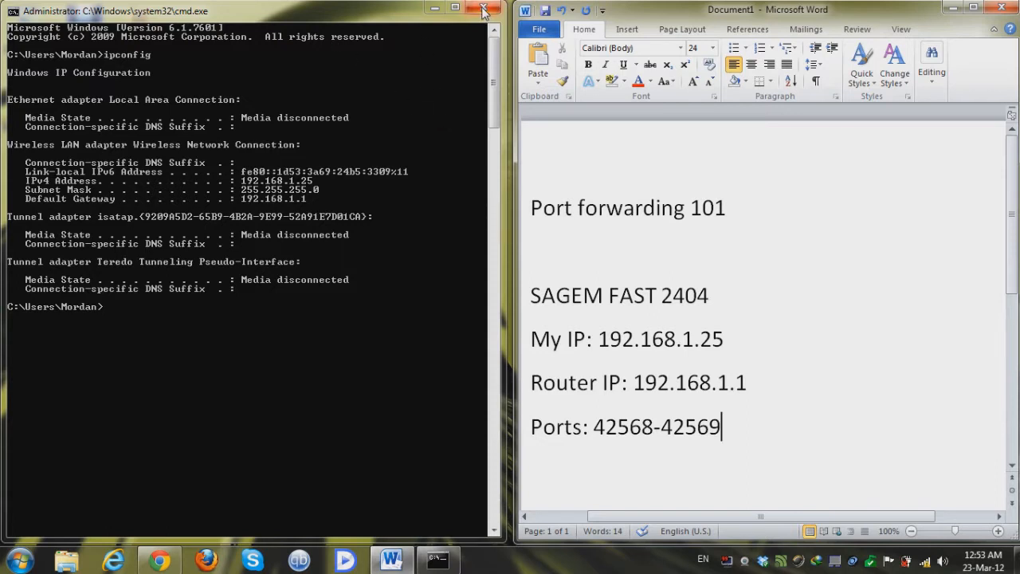
- Close Command Prompt and load the router interface at 192.168.1.1 in Chrome
click(483, 9)
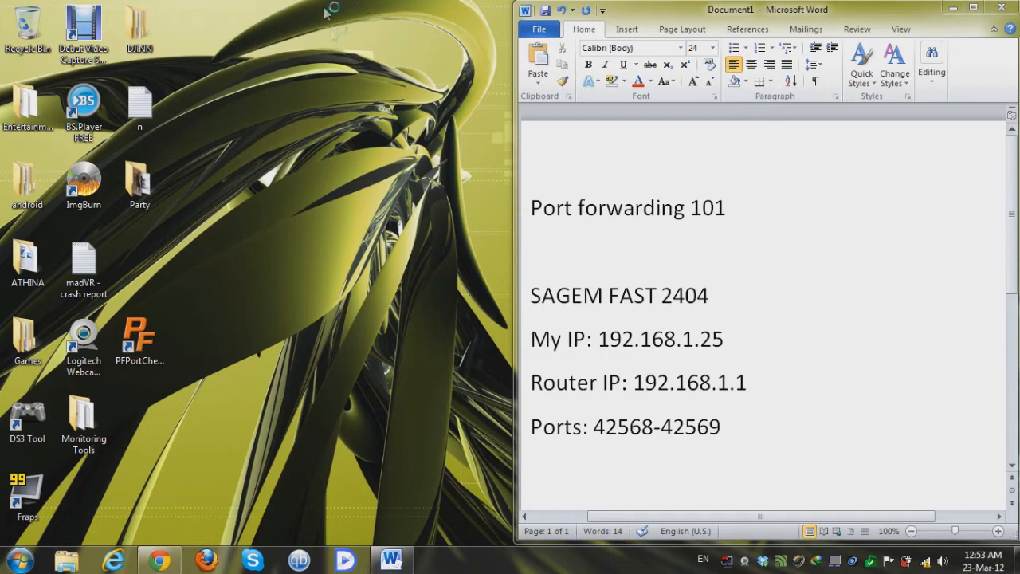
click(158, 559)
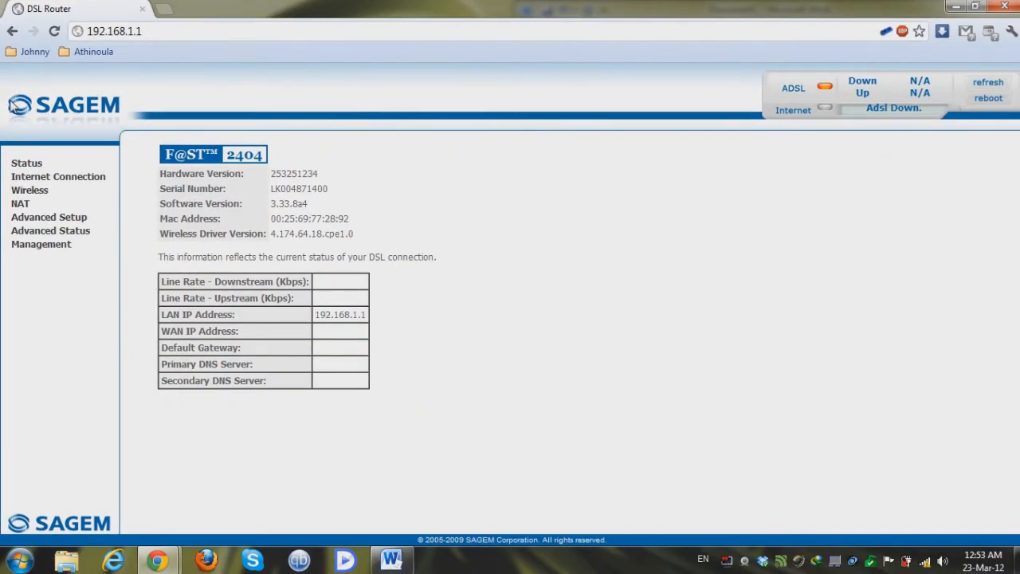
mouse_move(92, 142)
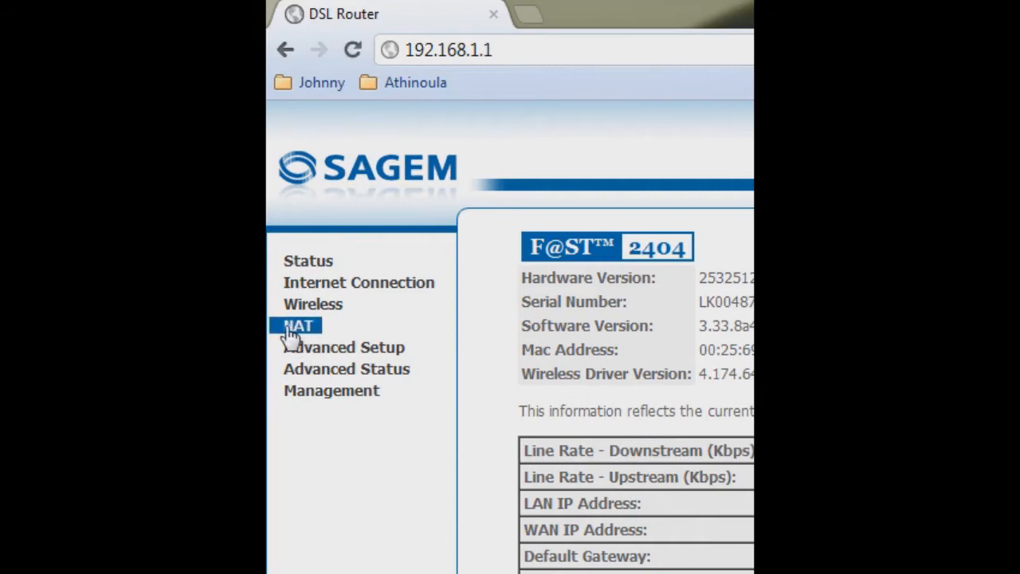
- Go to NAT > Port Forwarding to list the existing virtual server rules
click(298, 325)
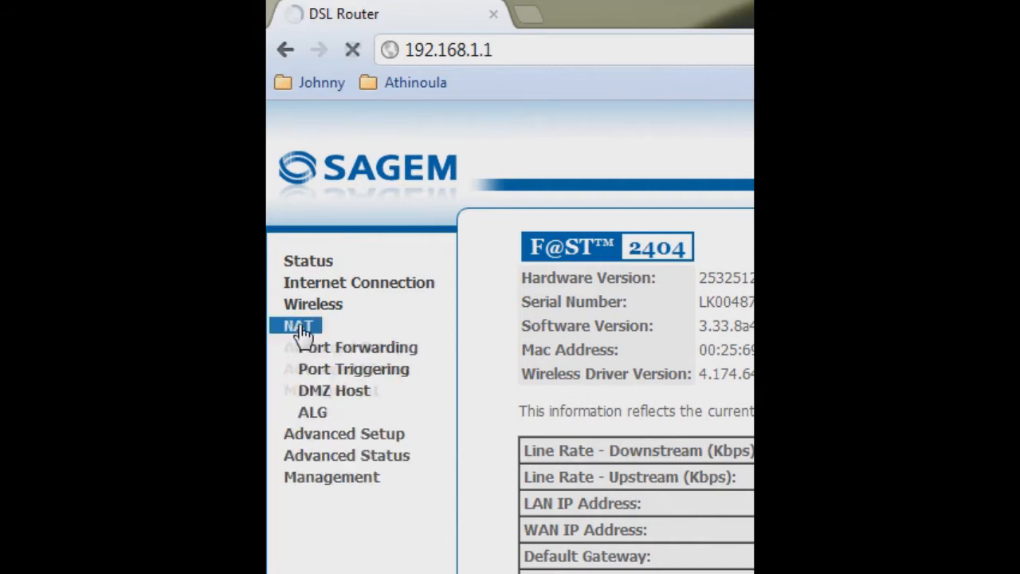
click(297, 325)
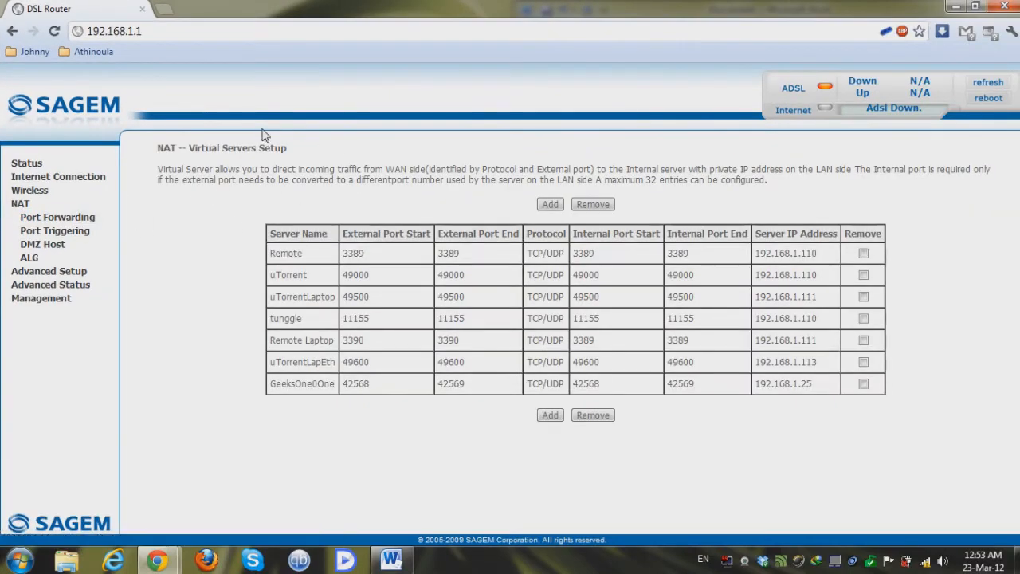
mouse_move(347, 155)
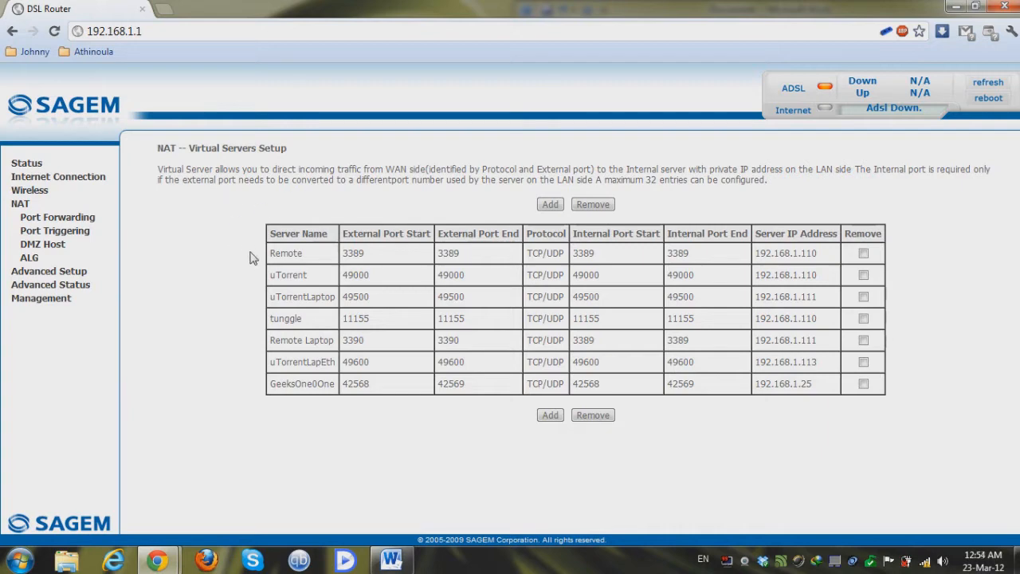
mouse_move(4, 137)
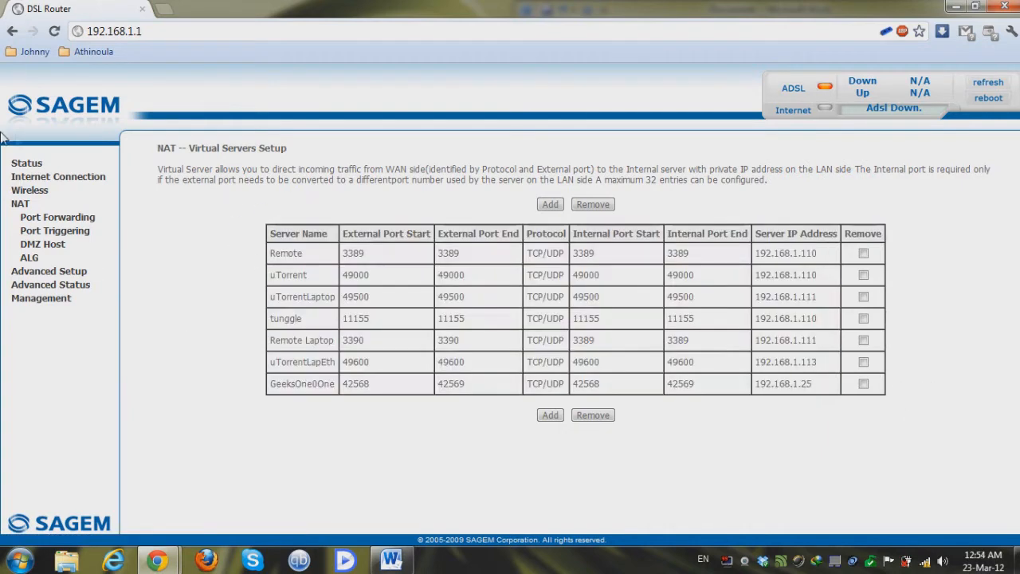
mouse_move(346, 194)
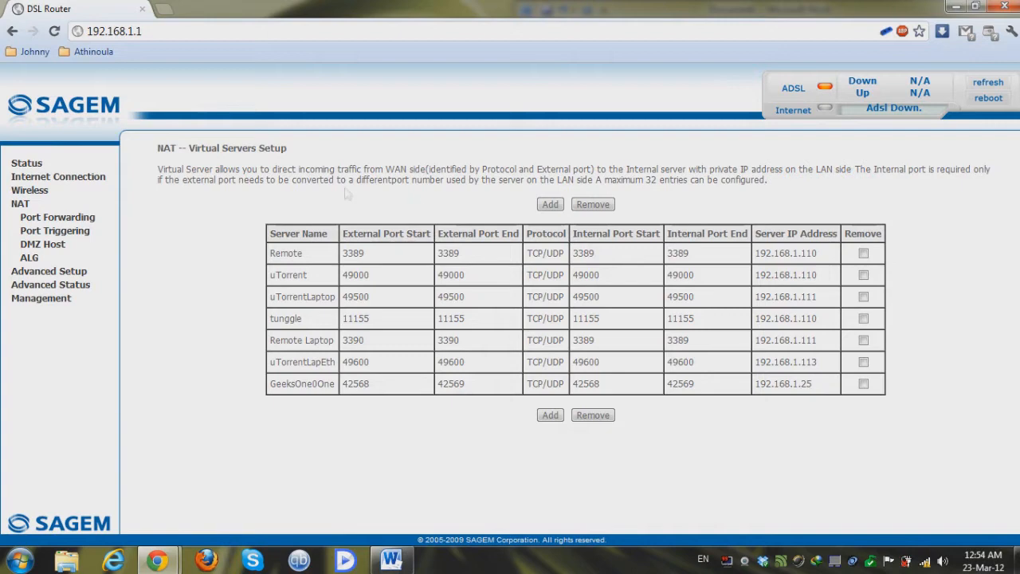
mouse_move(508, 220)
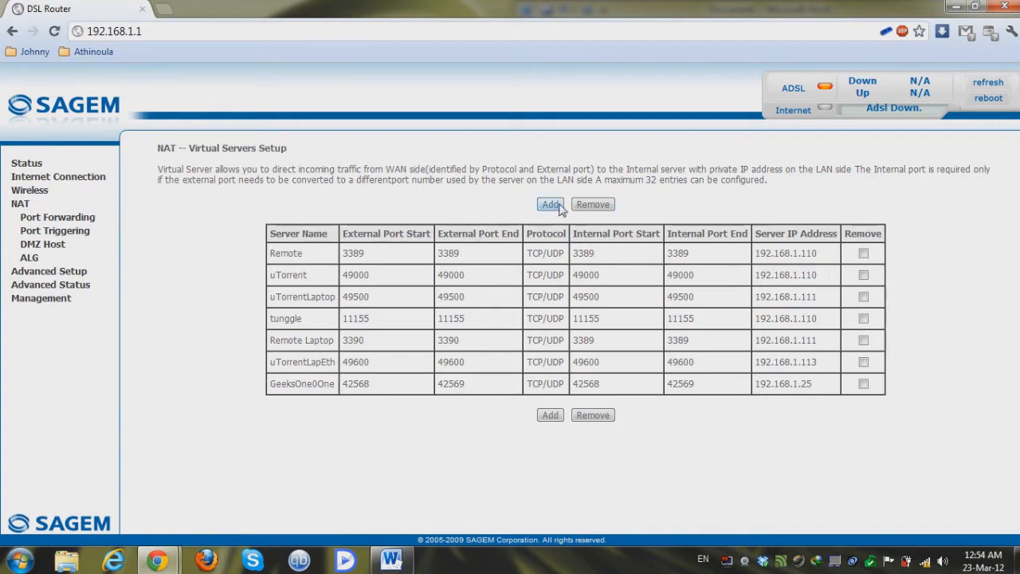
- Add a new virtual server entry and browse the Select a Service list
click(550, 204)
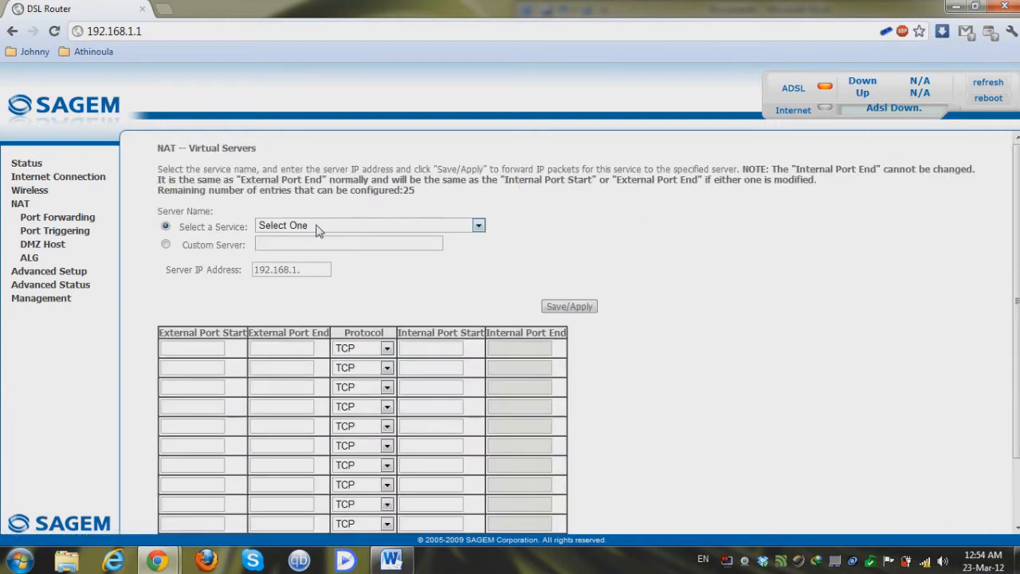
click(478, 225)
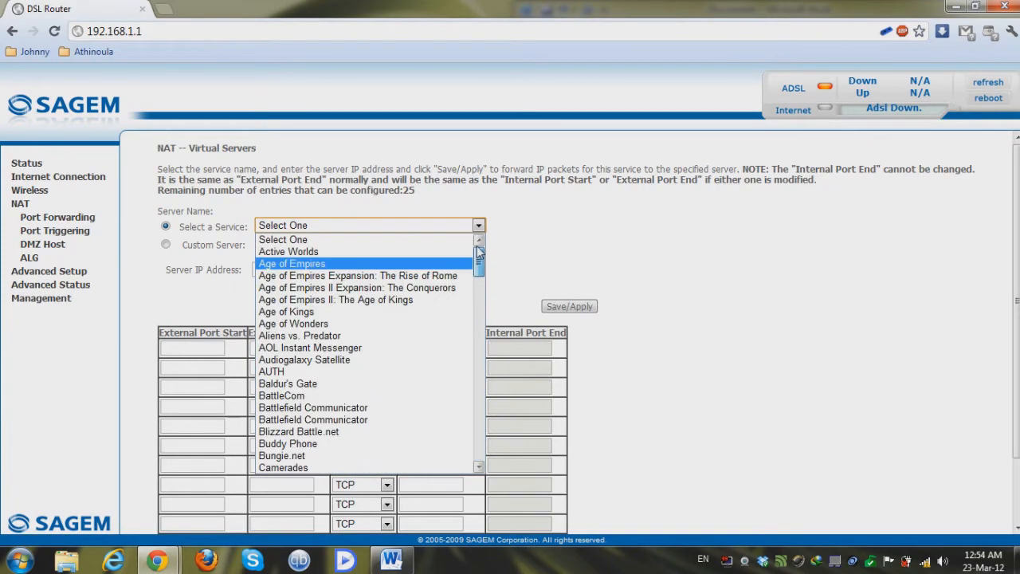
mouse_move(375, 327)
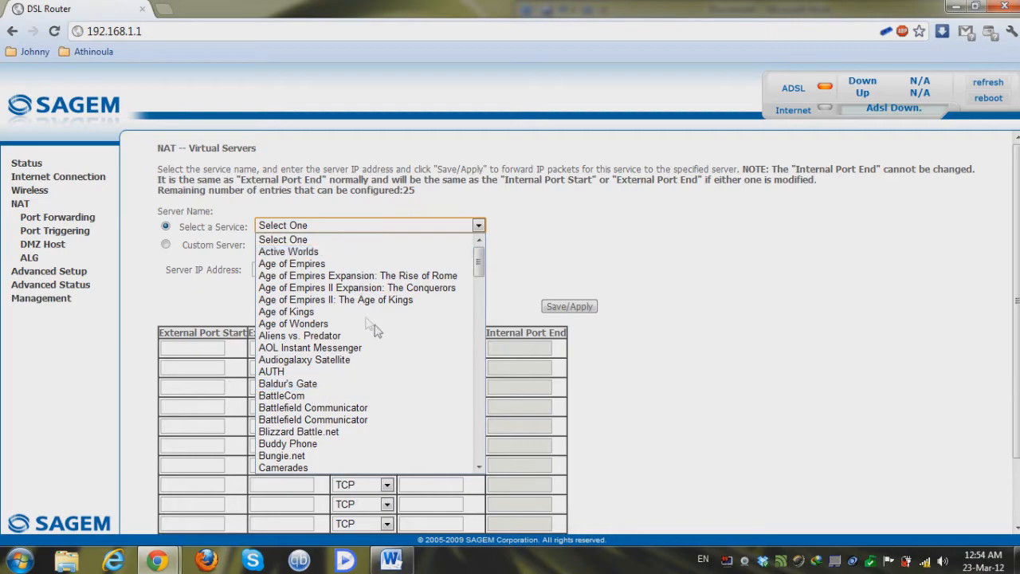
scroll(down, 3)
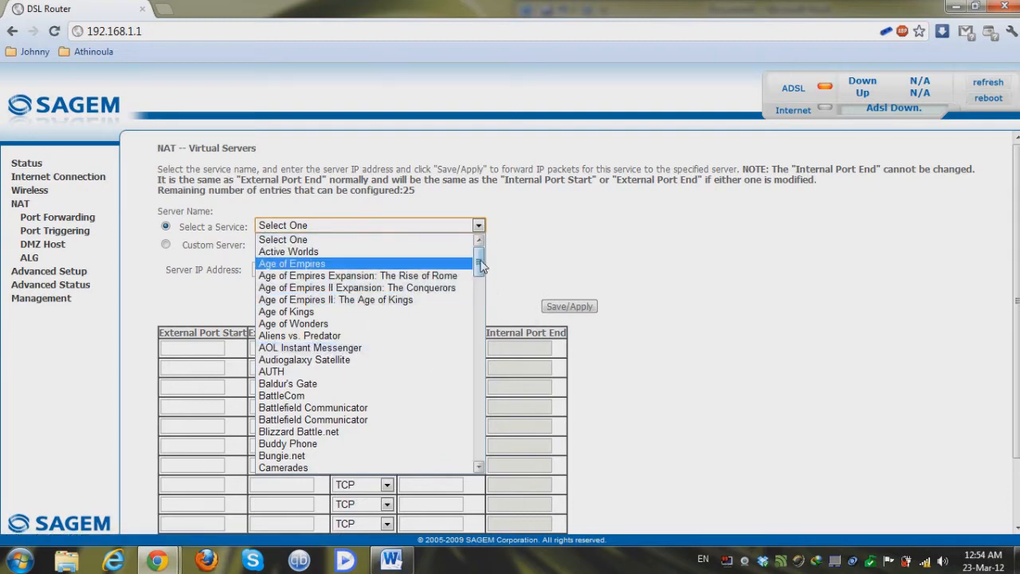
mouse_move(530, 236)
text(G)
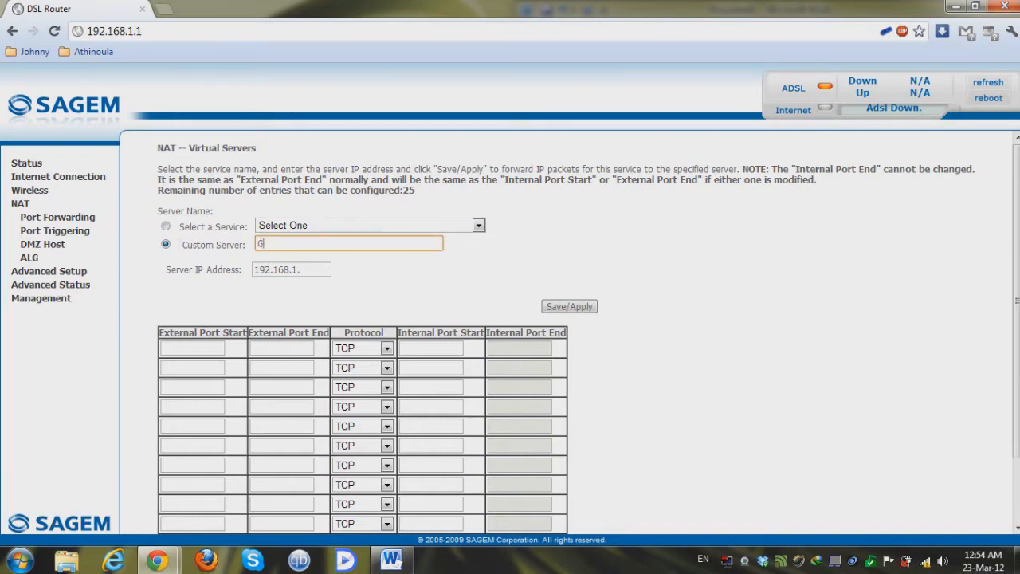
- Name the custom server GeeksOne0One and set server IP 192.168.1.25
text(eeks)
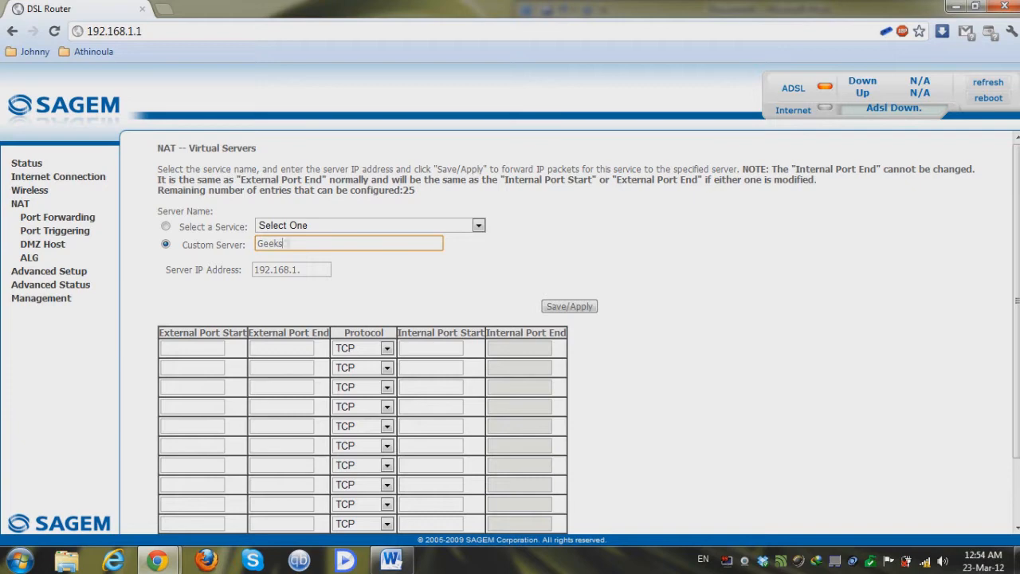
text(One0)
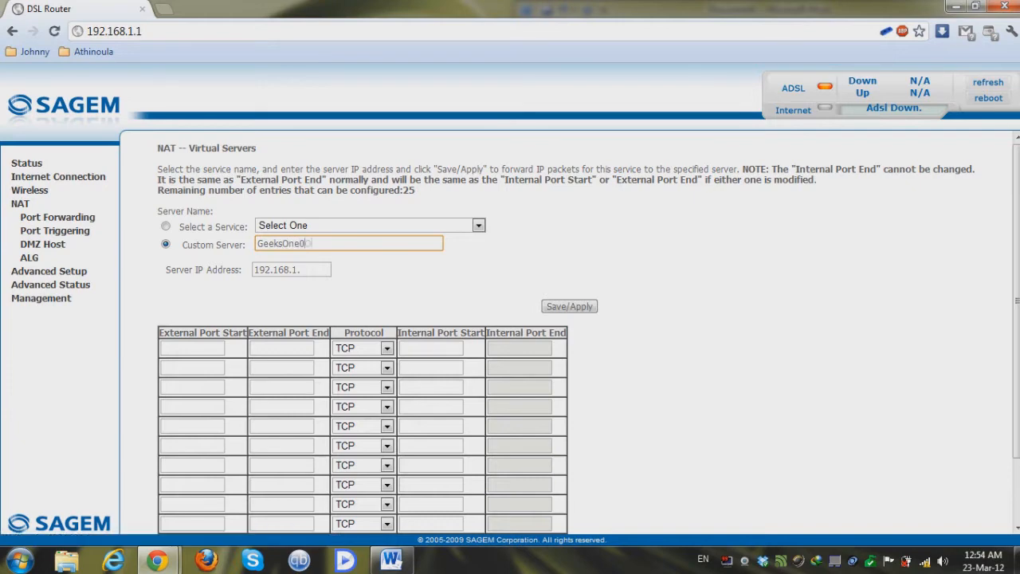
text(One)
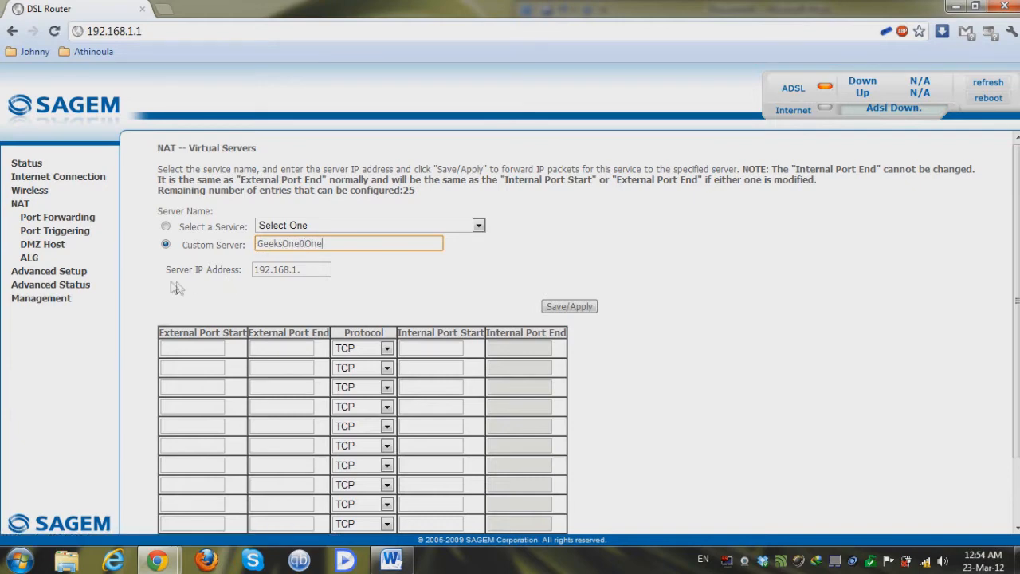
click(389, 560)
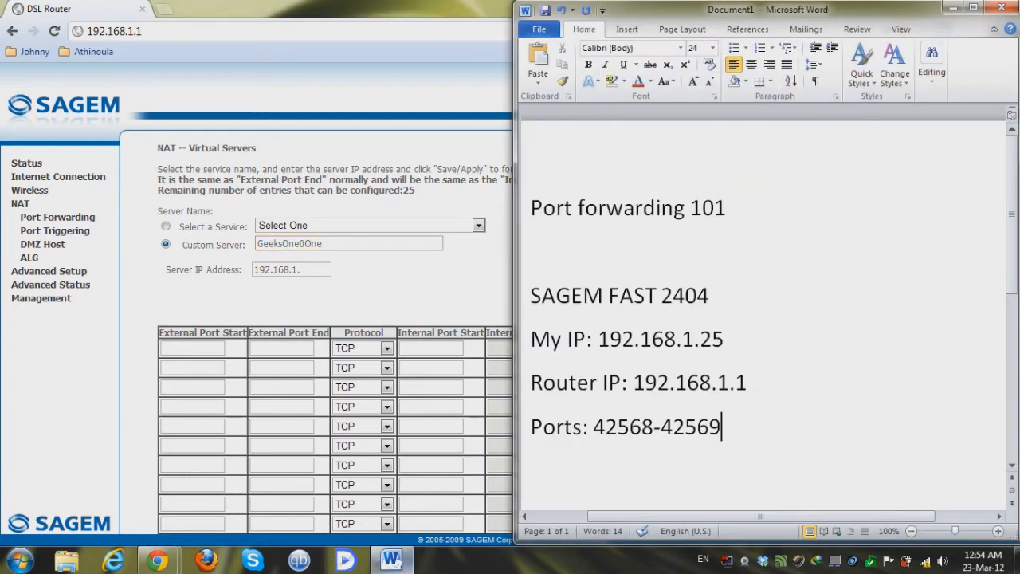
double_click(659, 338)
text(25)
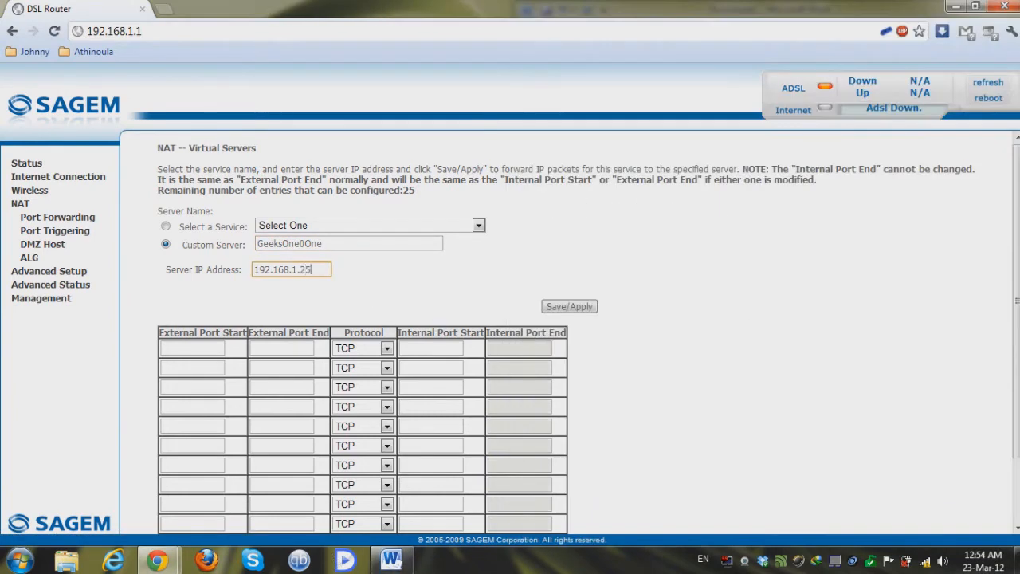
click(390, 560)
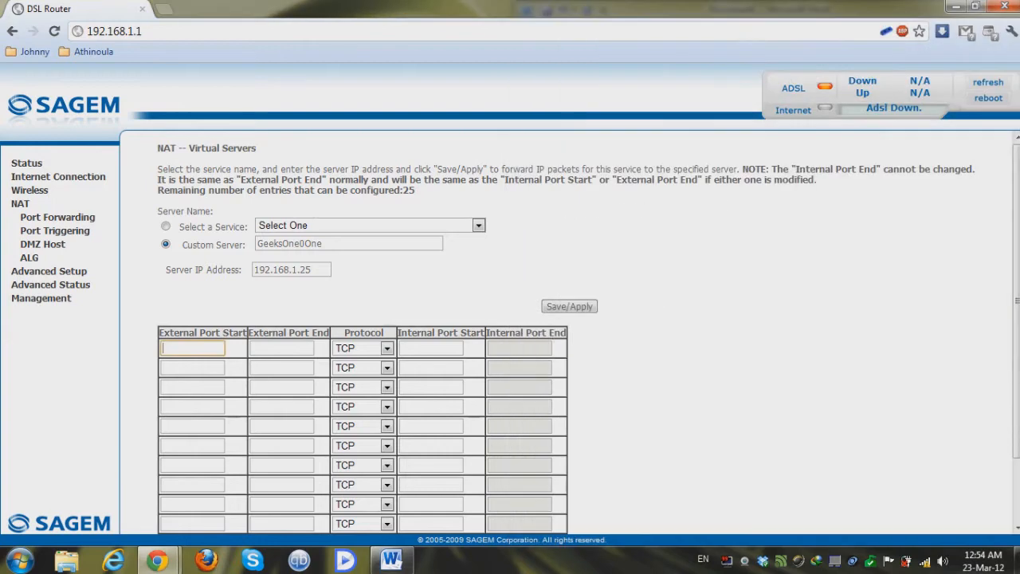
text(42568)
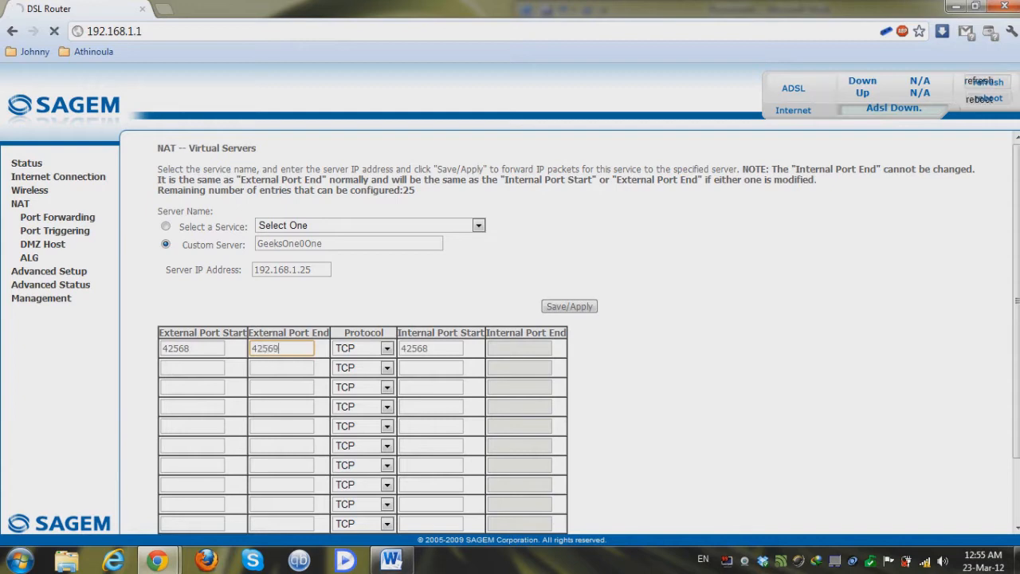
click(387, 348)
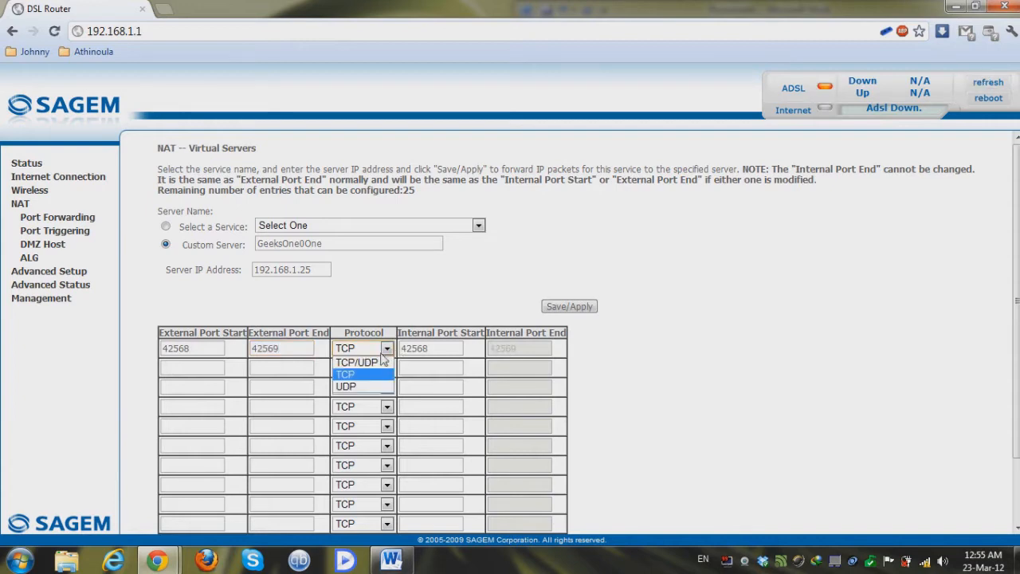
click(356, 362)
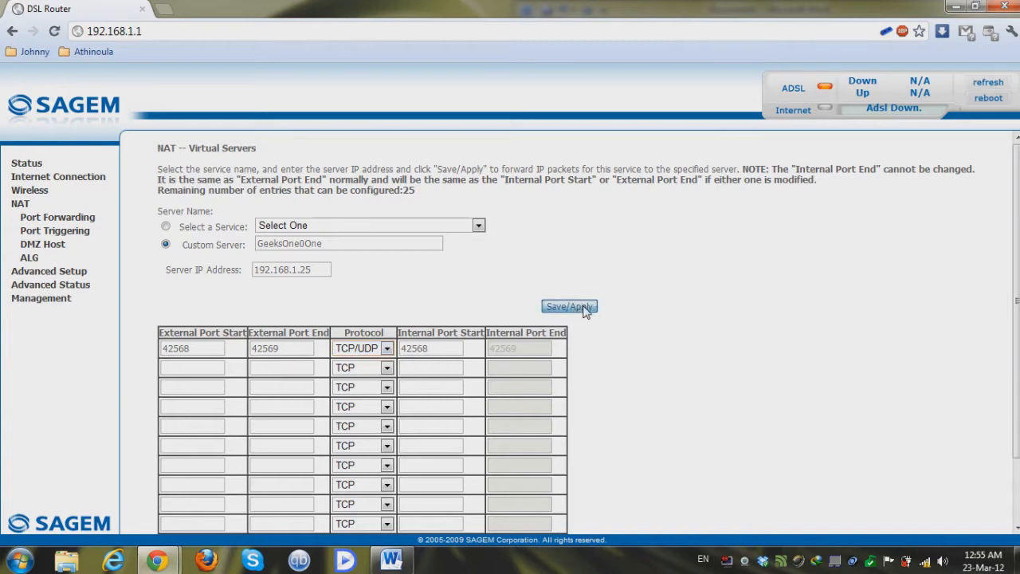
click(569, 306)
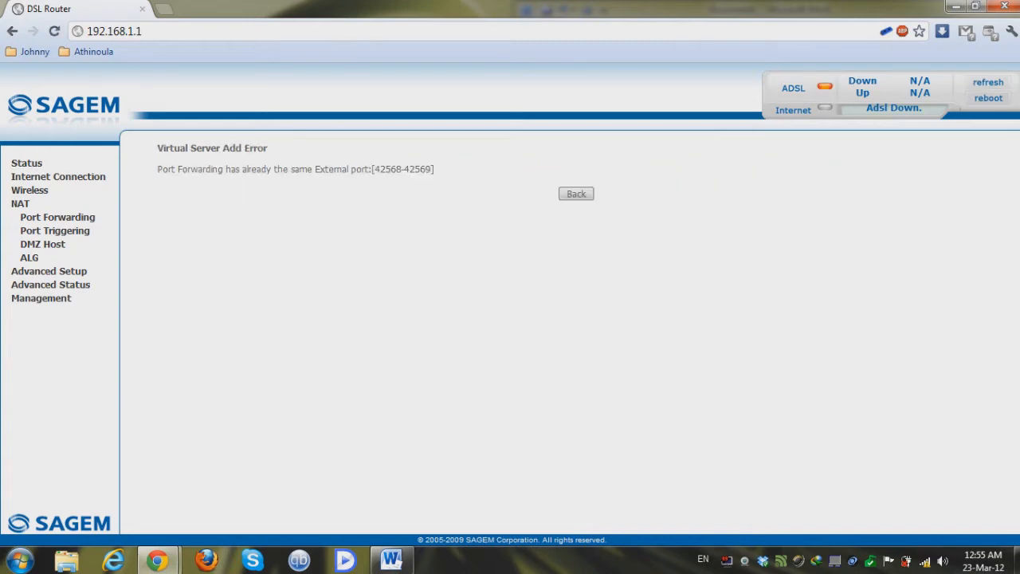
mouse_move(452, 173)
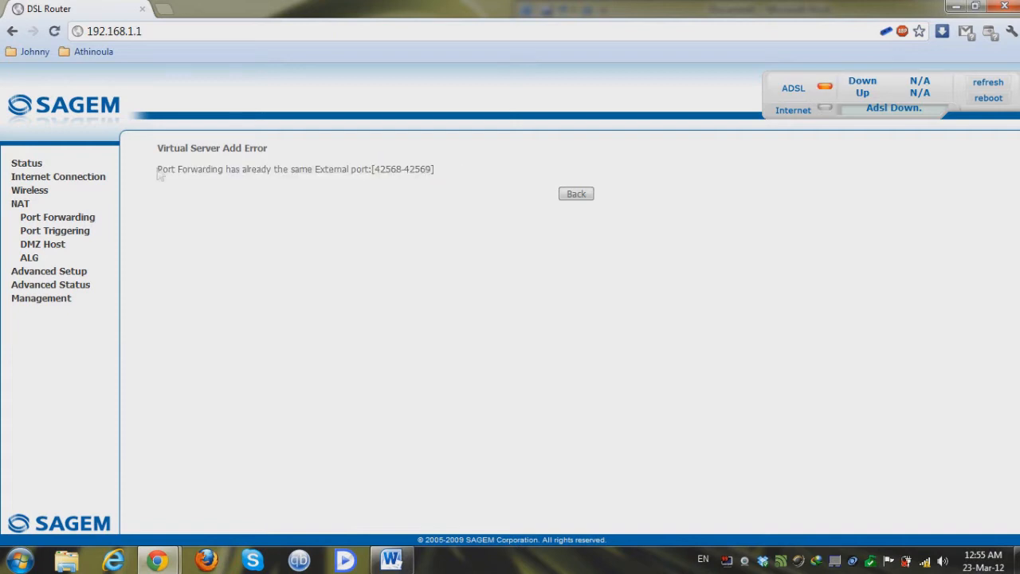
mouse_move(517, 201)
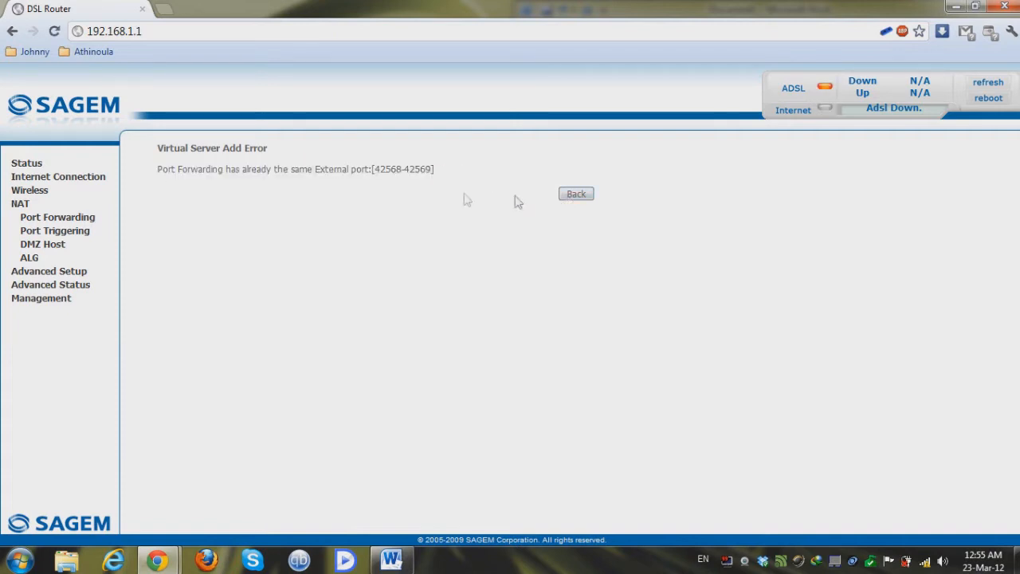
- Return to the list and remove the existing GeeksOne0One rule
click(575, 193)
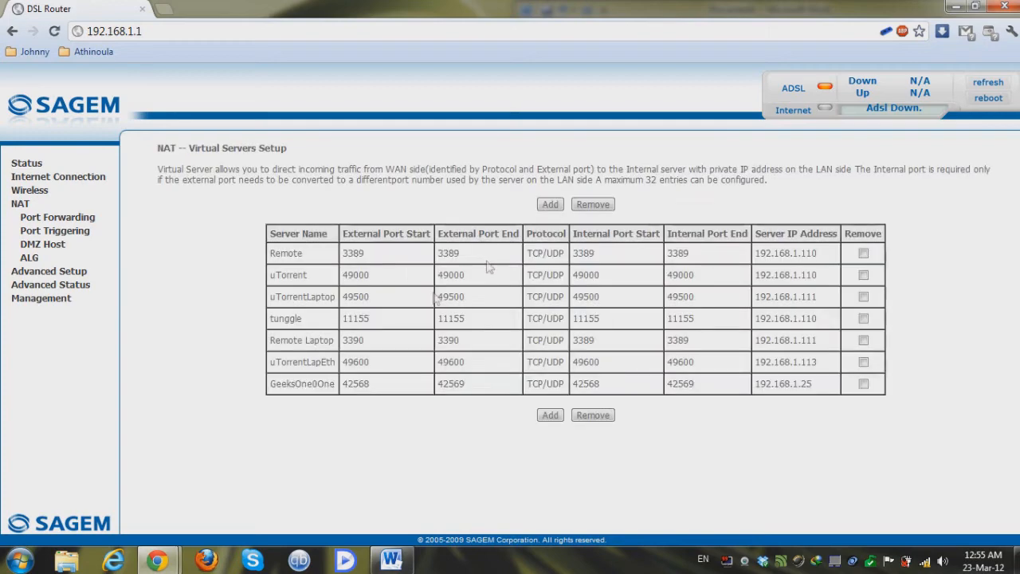
mouse_move(273, 386)
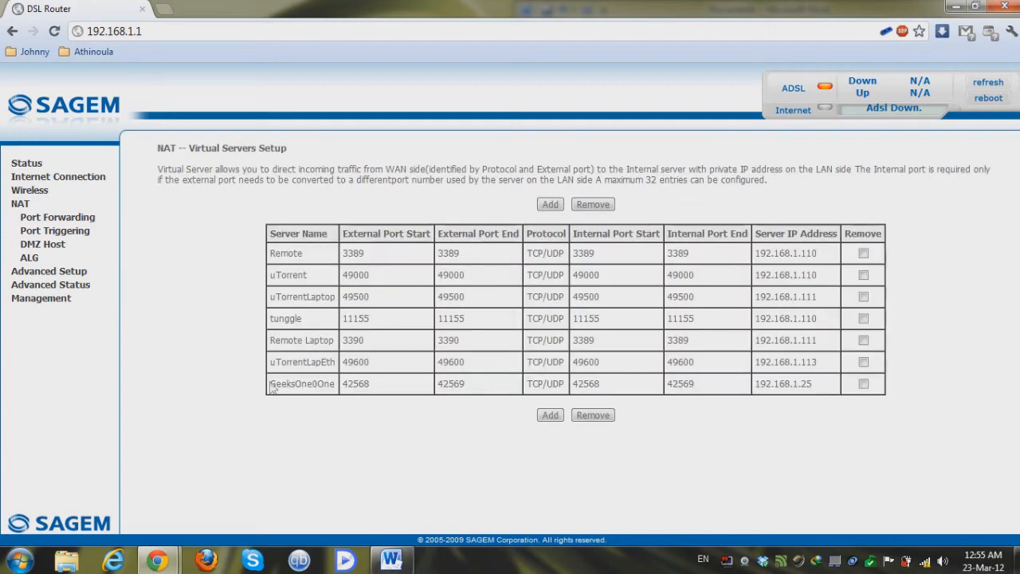
click(302, 384)
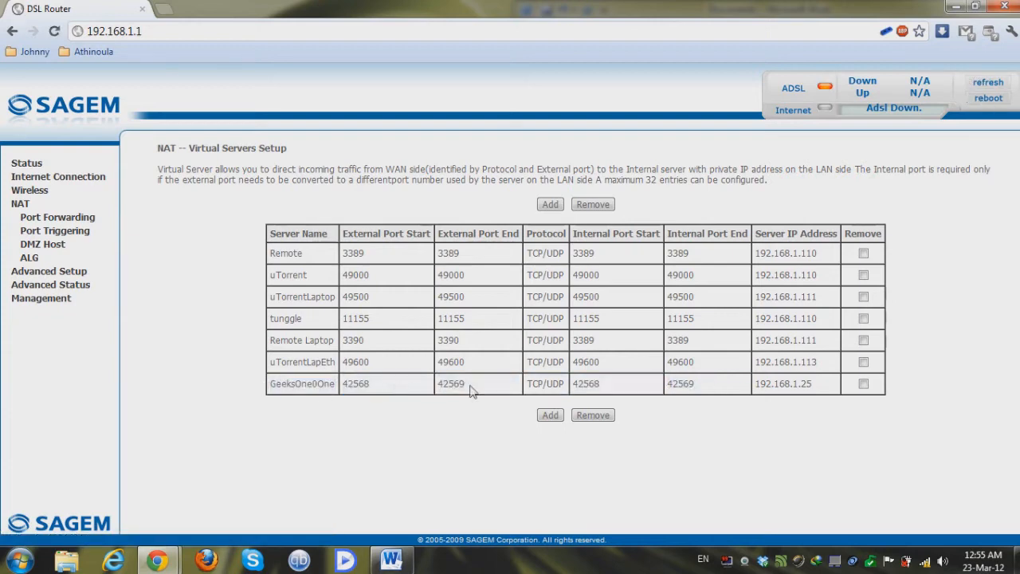
mouse_move(393, 396)
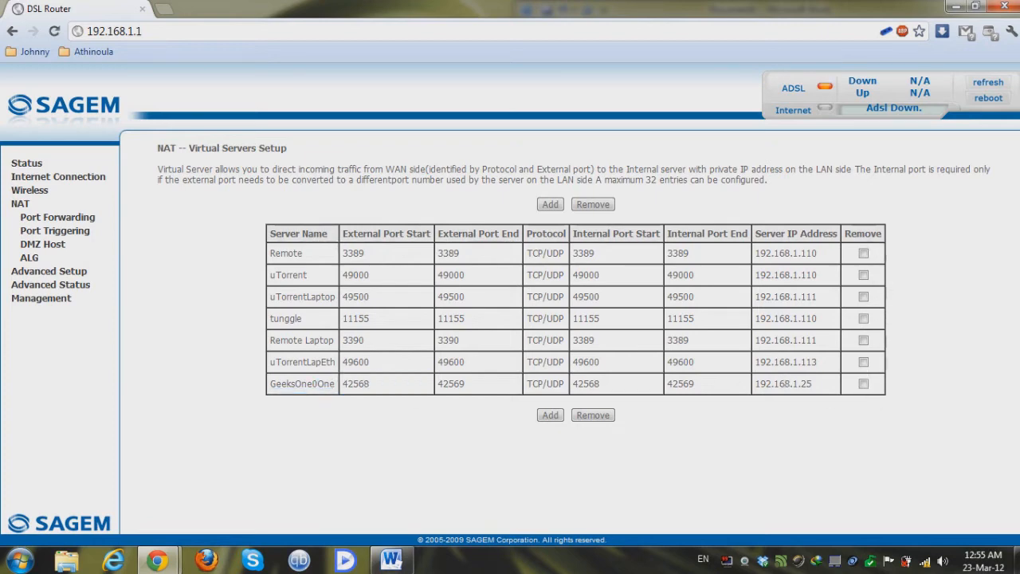
click(862, 383)
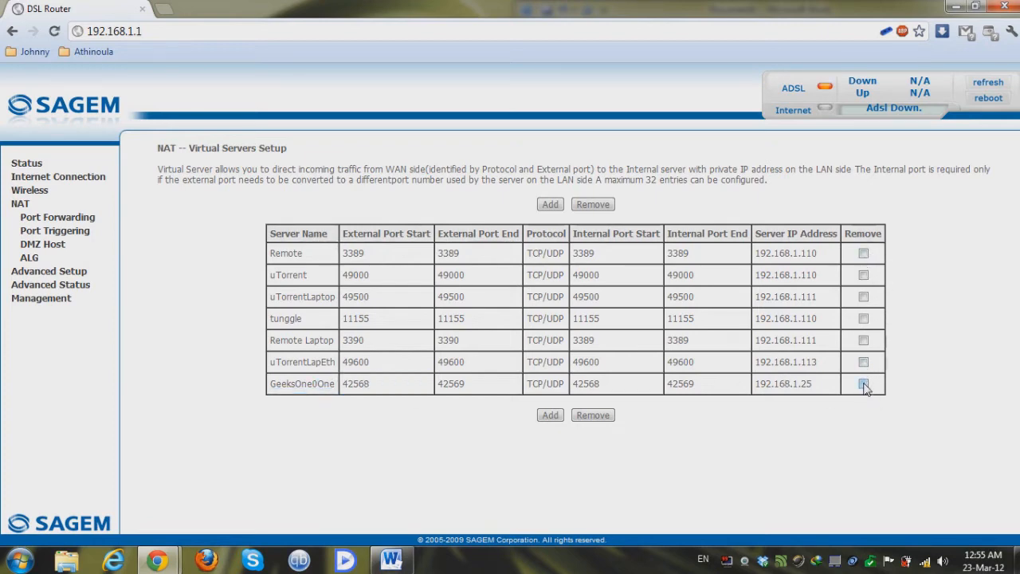
click(863, 383)
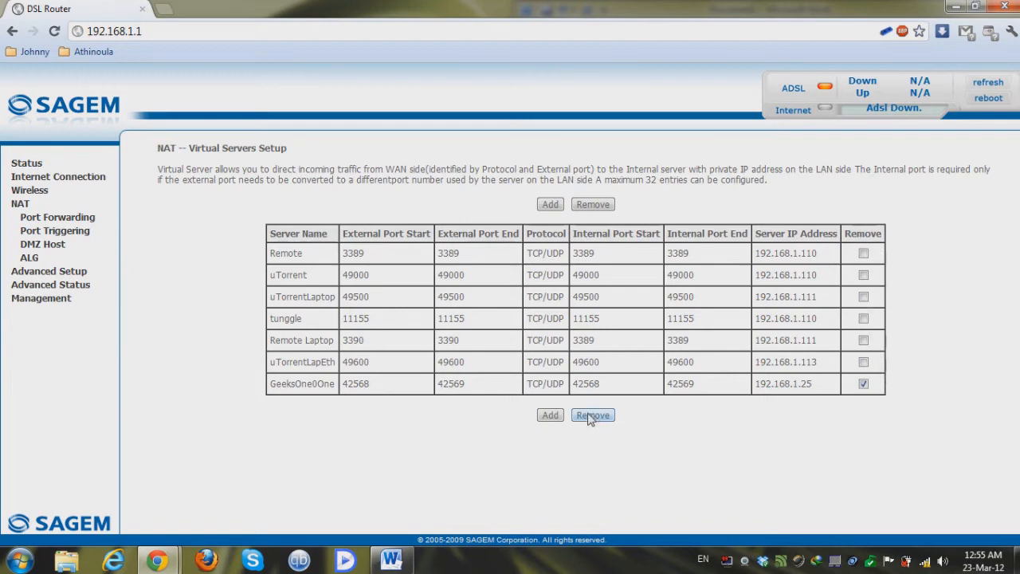
click(592, 414)
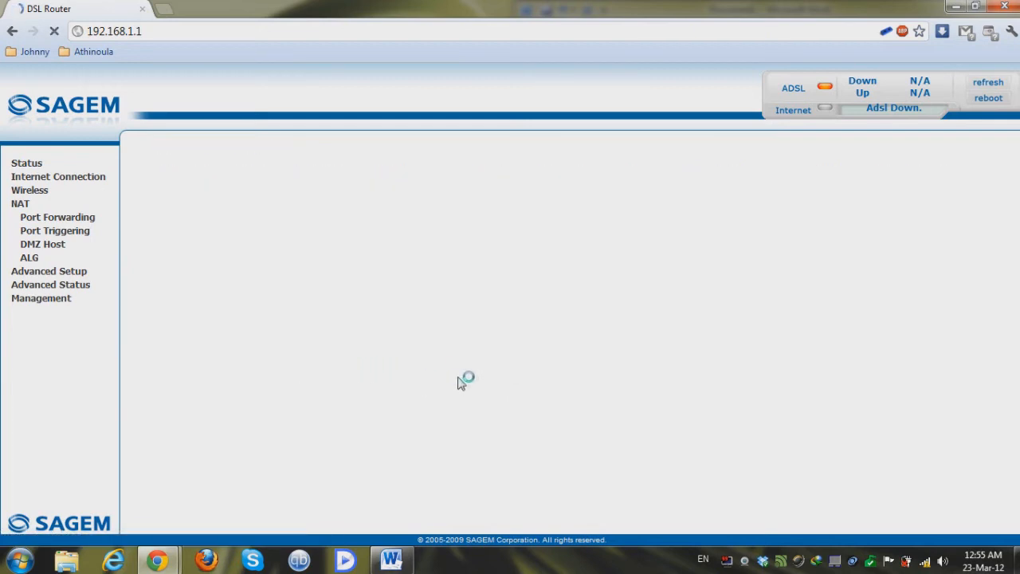
click(58, 217)
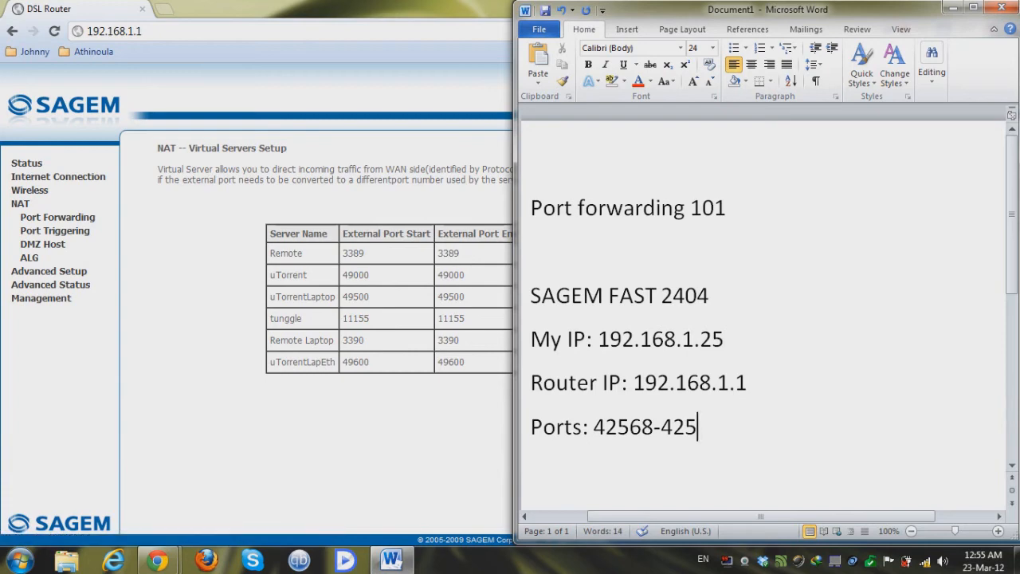
text(70)
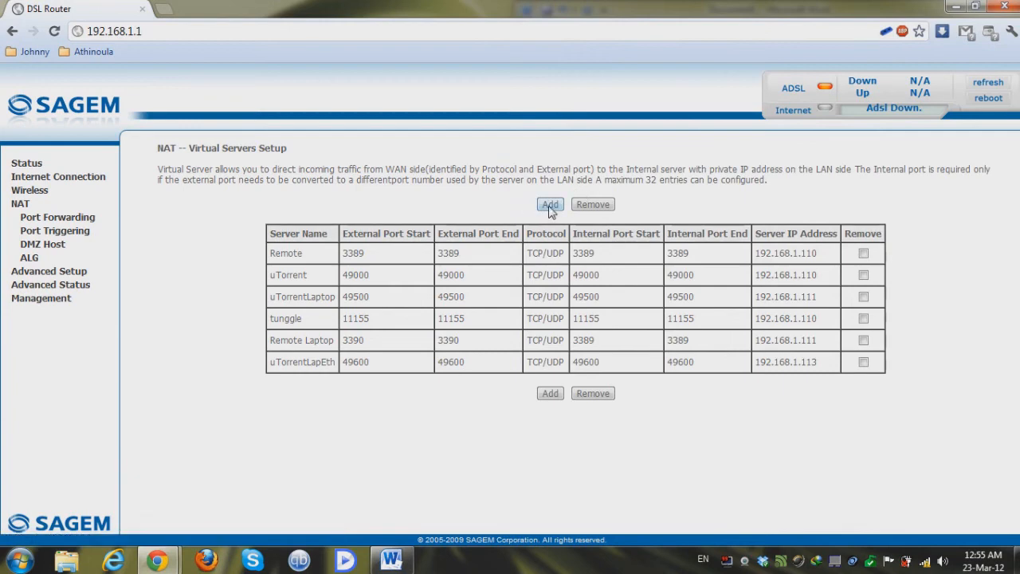
- Add a rule with custom server GeeksOne0One and server IP 192.168.1.25
click(550, 204)
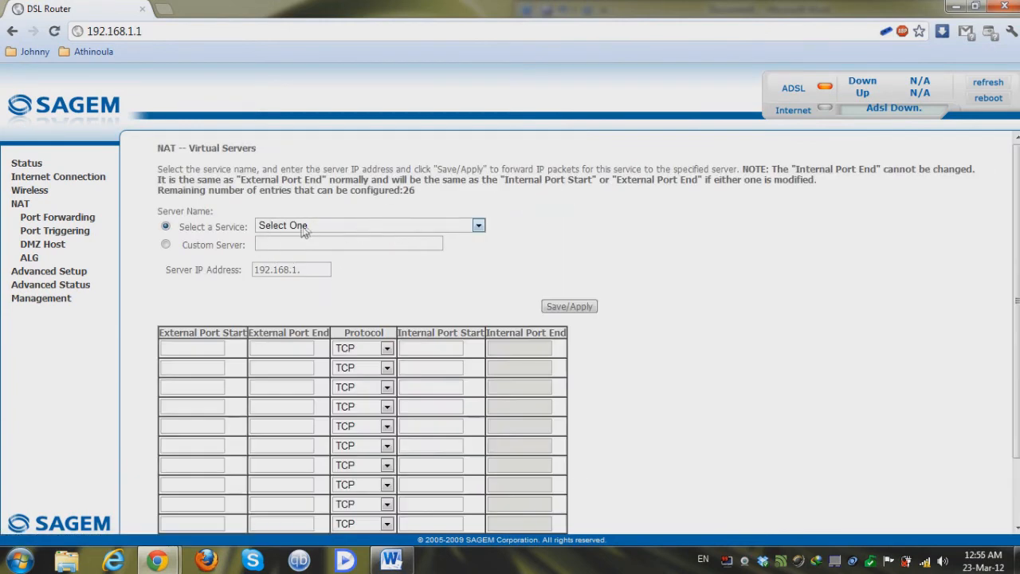
click(166, 244)
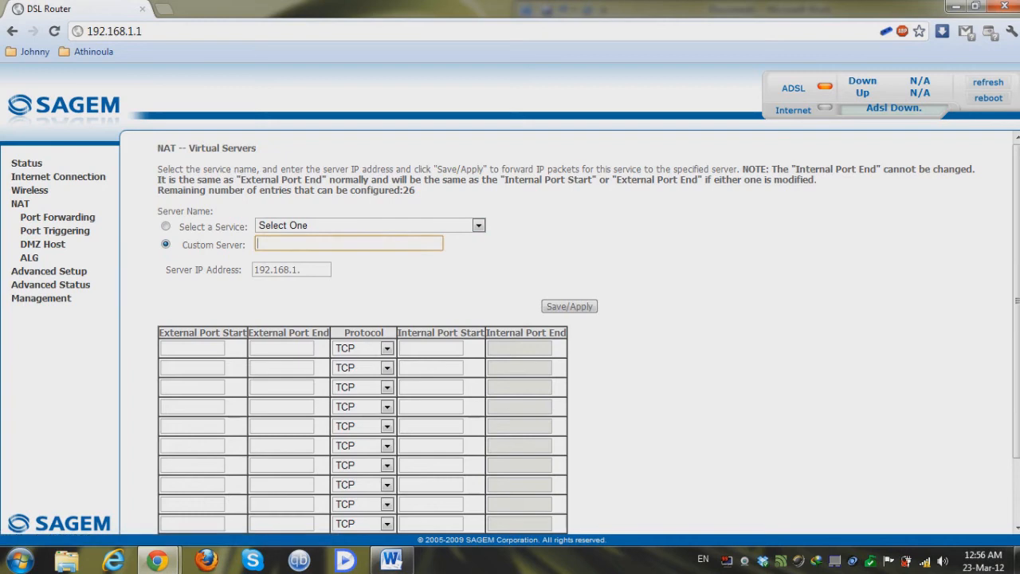
text(Gee)
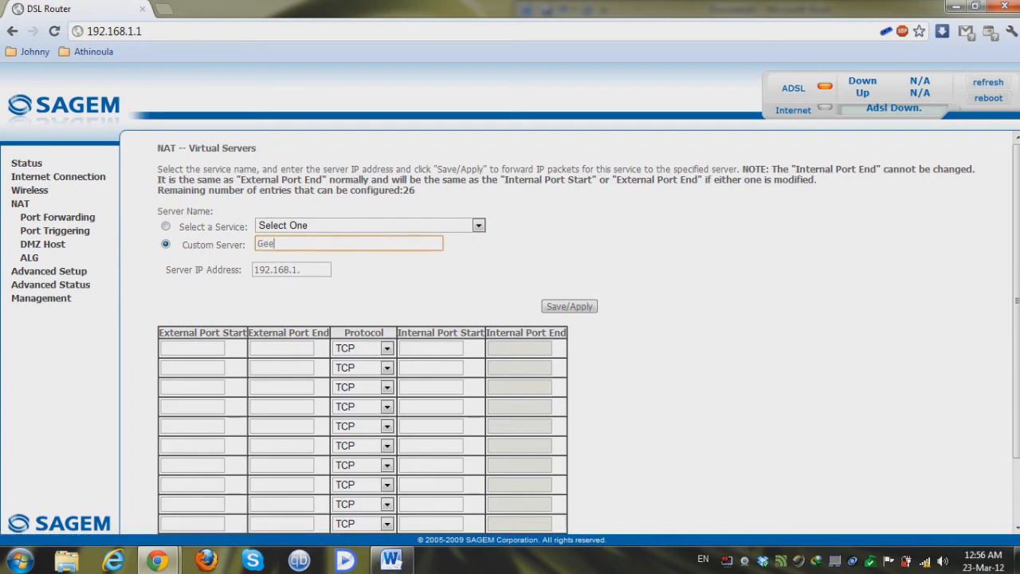
text(ksO)
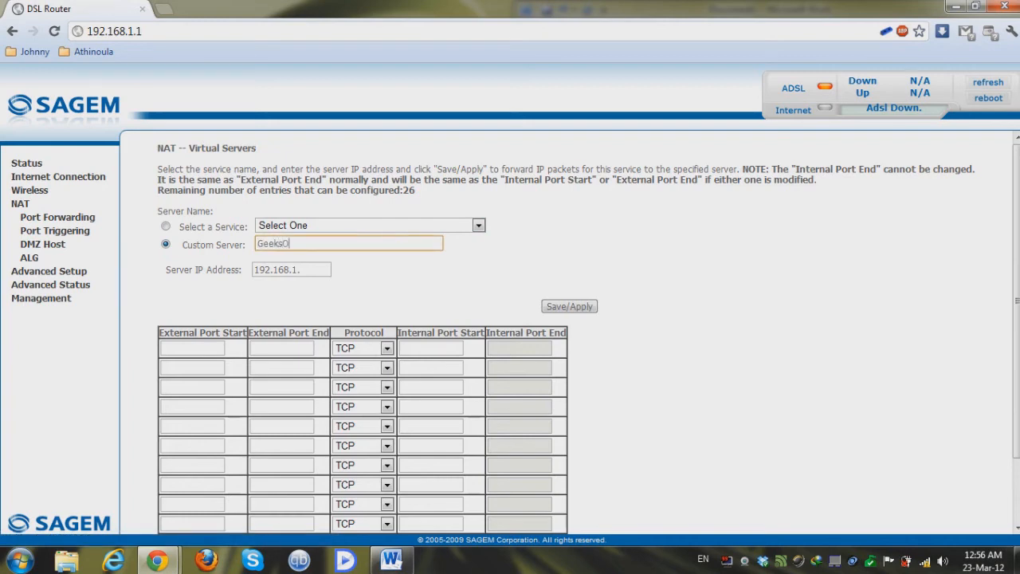
text(ne0One)
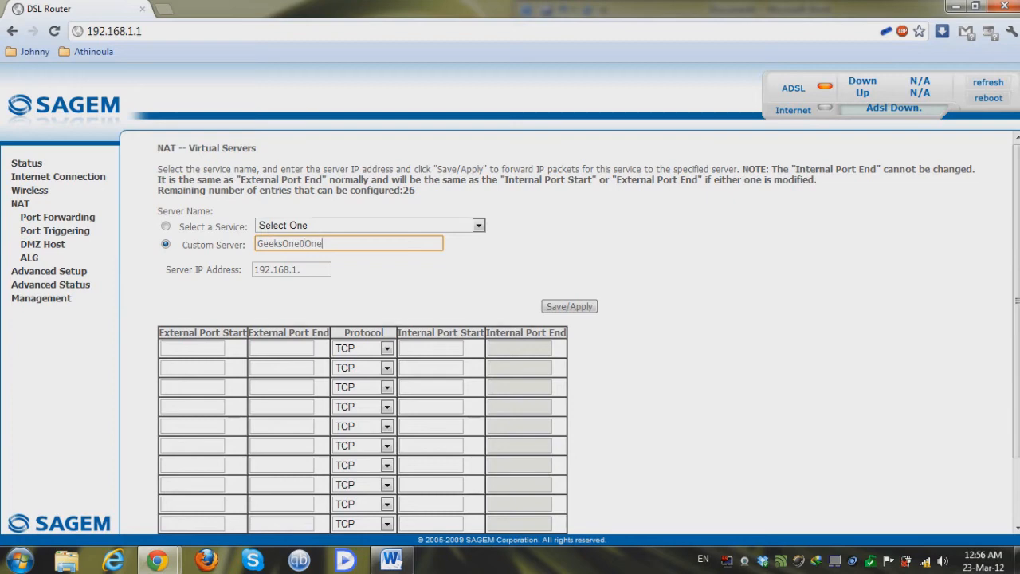
click(291, 268)
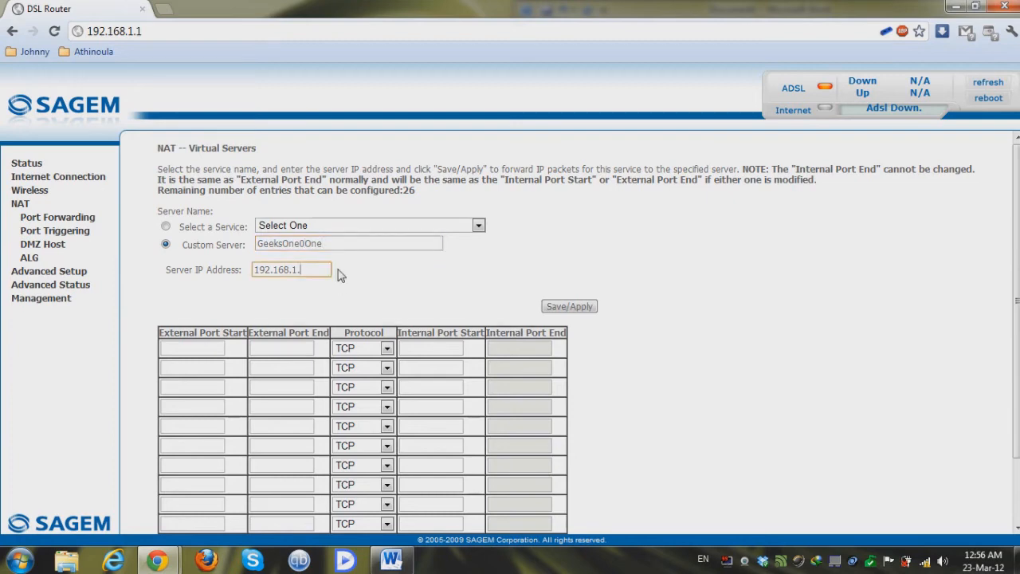
text(25)
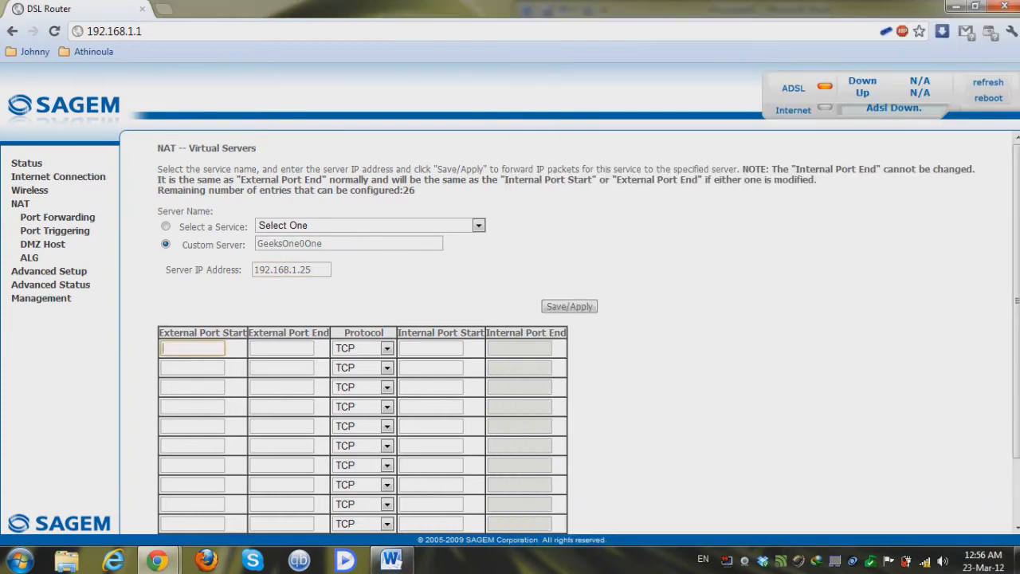
- Set GeeksOne0One's external ports 42568–42570 with protocol TCP/UDP, then Save/Apply the rule
text(4)
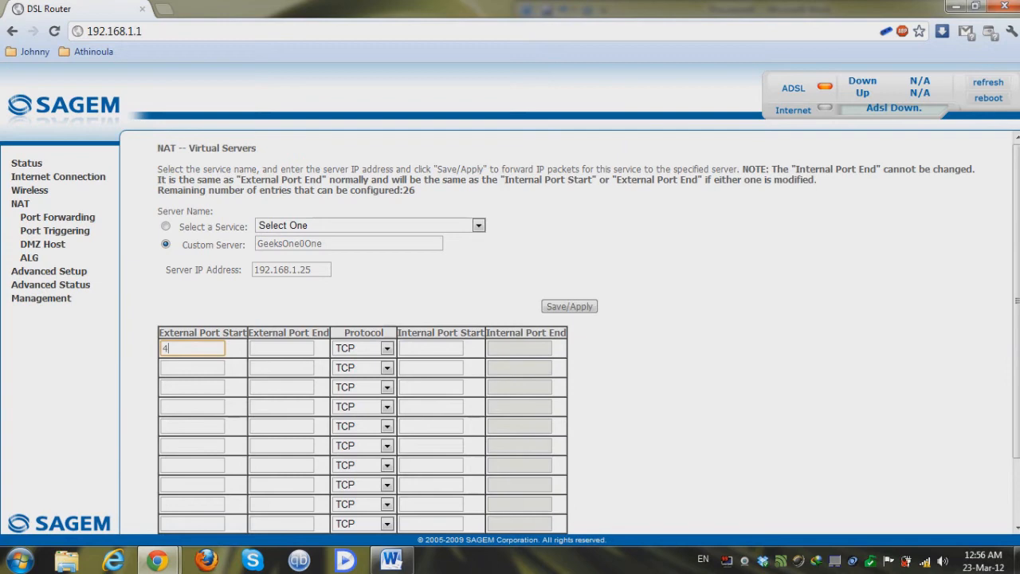
text(2568)
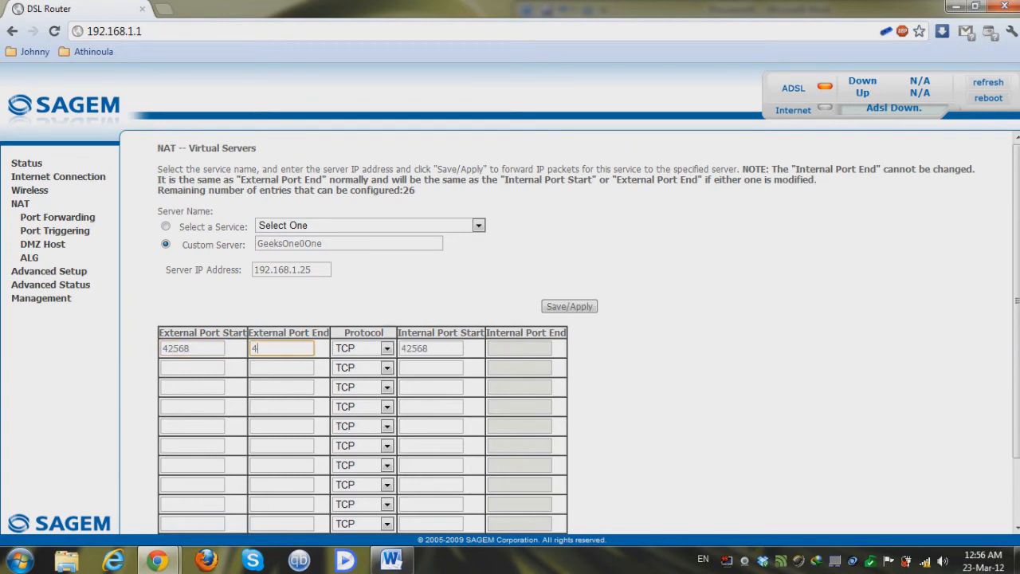
text(2570)
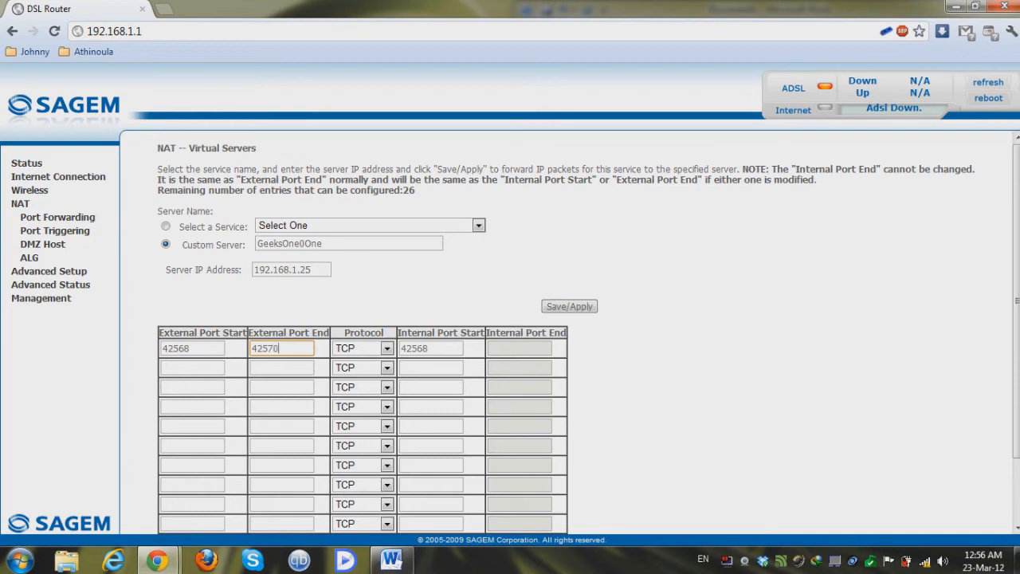
click(386, 347)
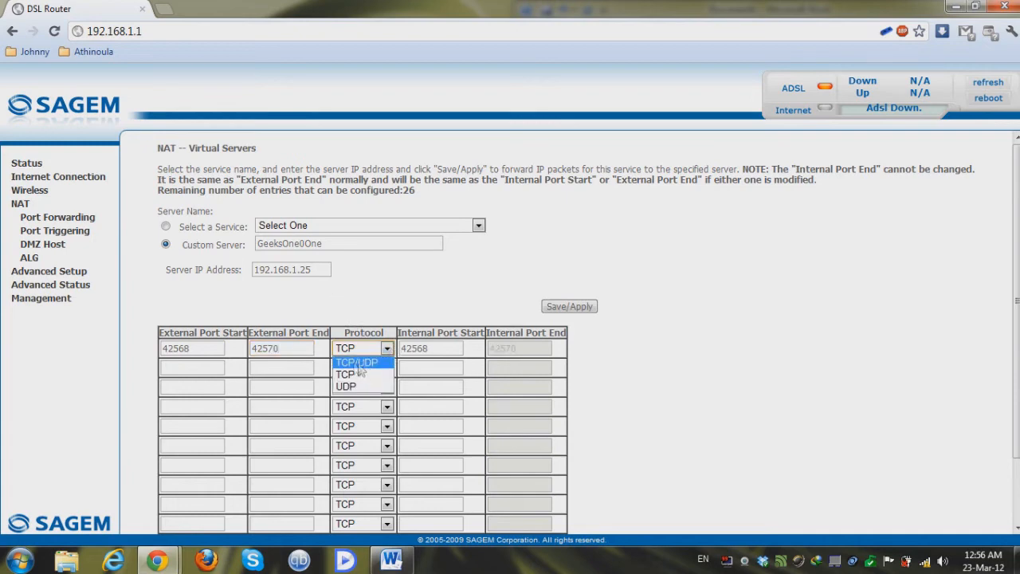
click(356, 361)
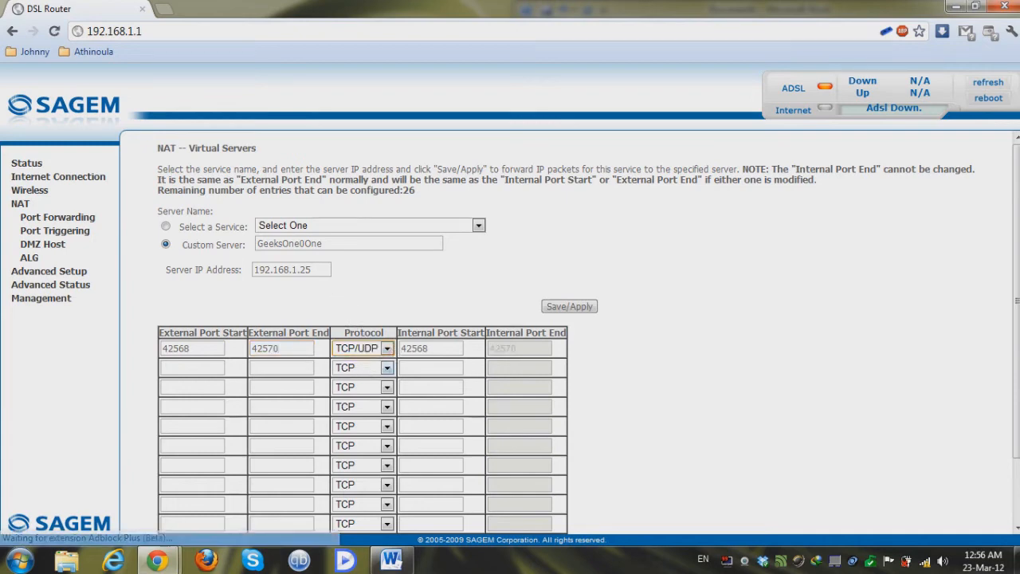
click(569, 306)
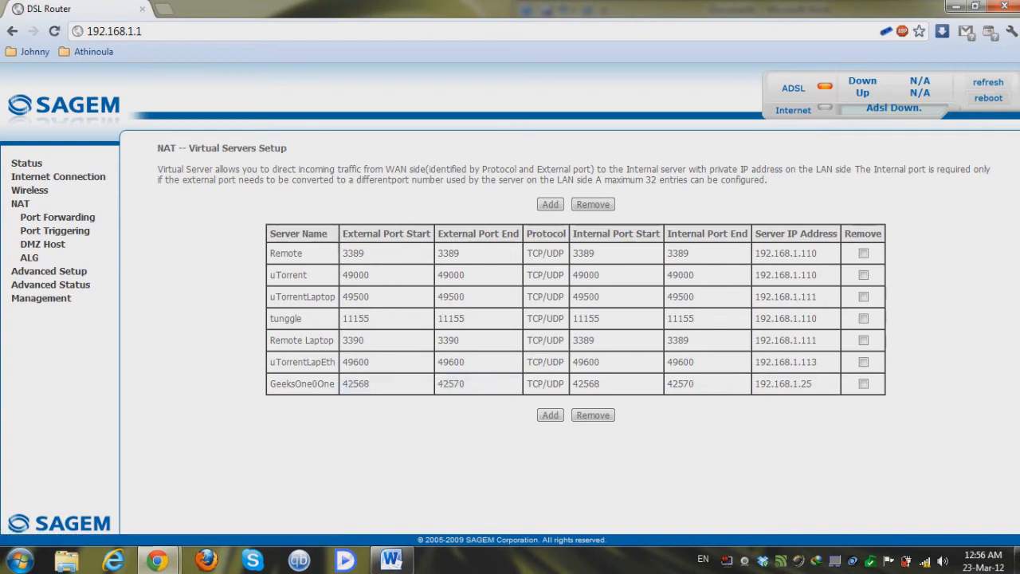
mouse_move(468, 124)
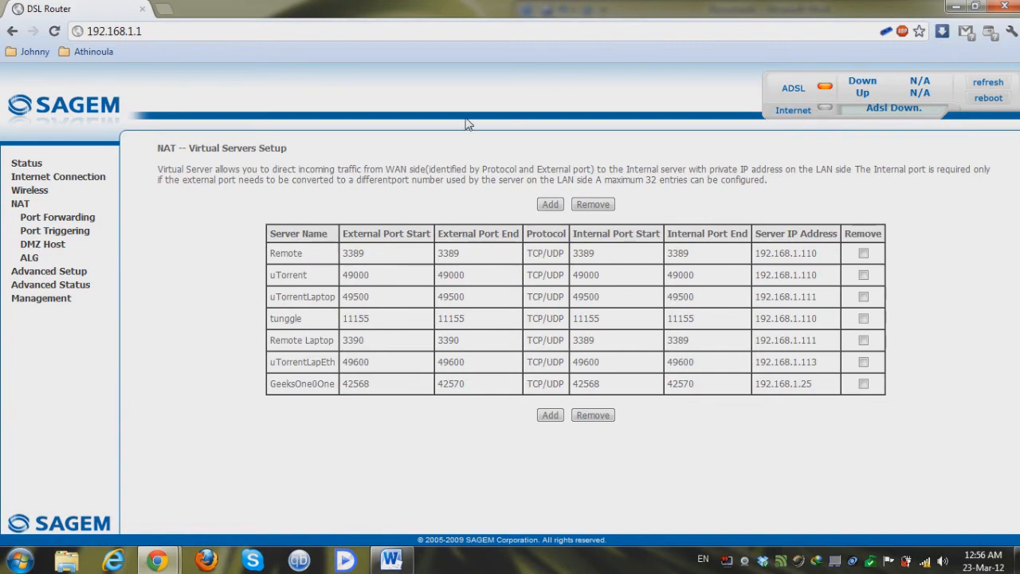